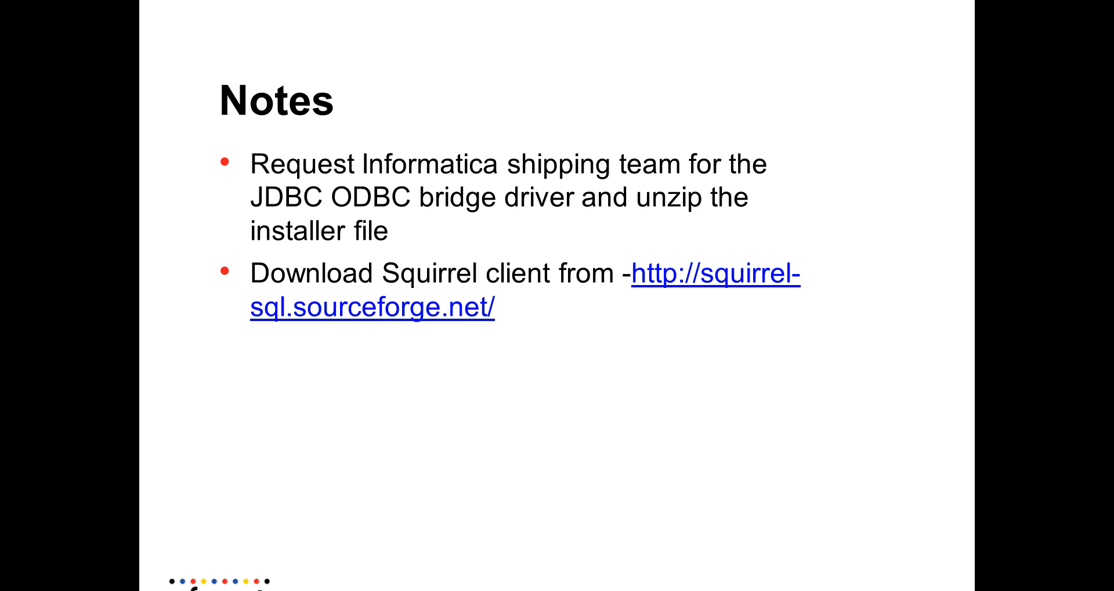
pyautogui.moveTo(103, 484)
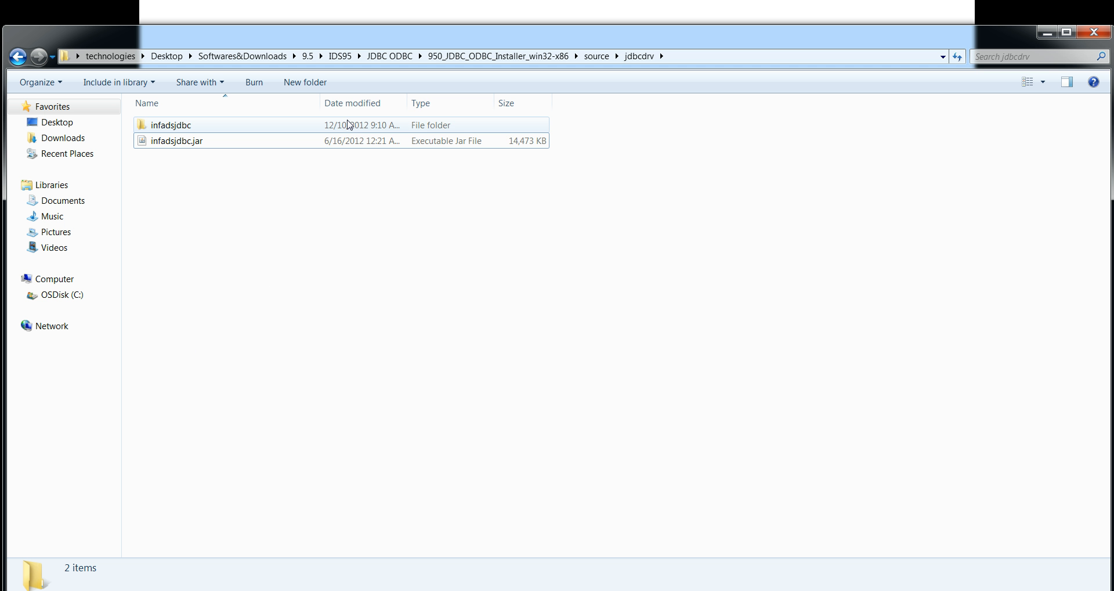
# Go up to IDS95, open the JDBC ODBC folder and select the 32-bit Windows installer zip.
pyautogui.click(339, 56)
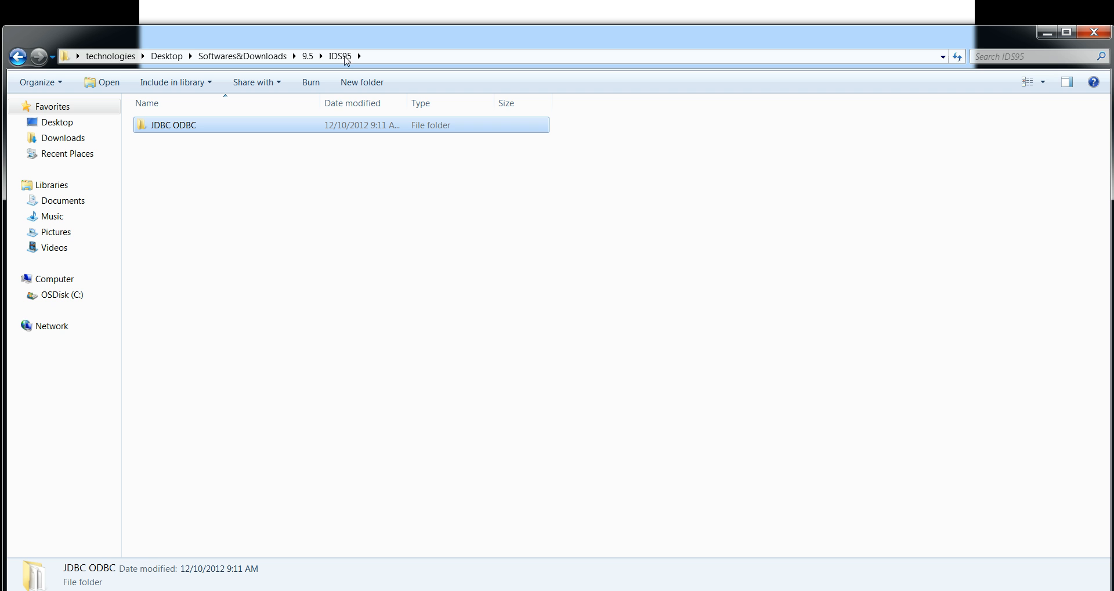
pyautogui.moveTo(314, 183)
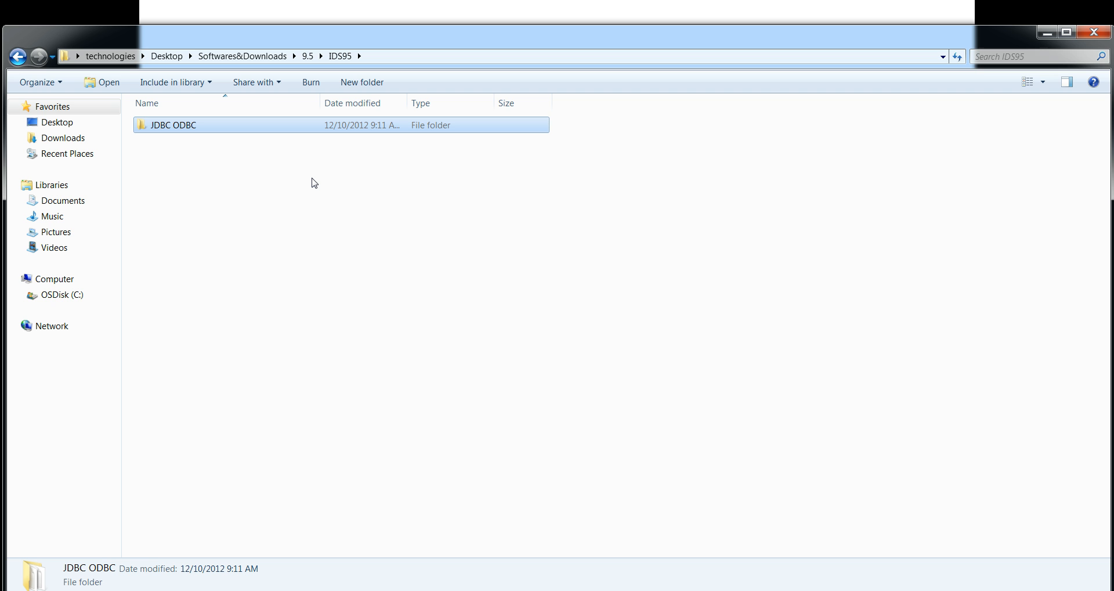
pyautogui.moveTo(220, 155)
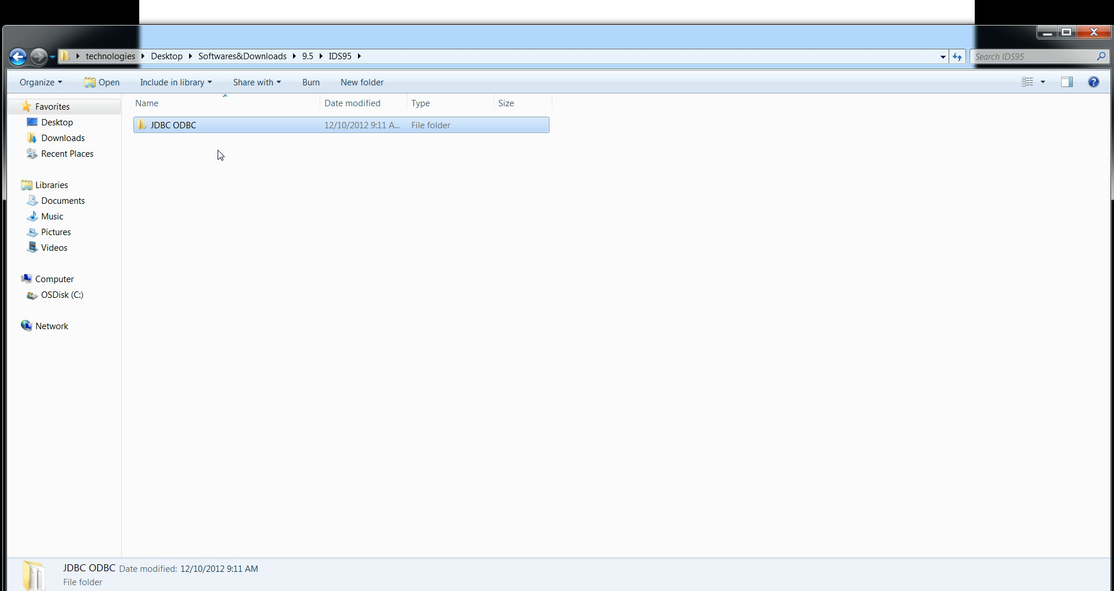
pyautogui.moveTo(178, 134)
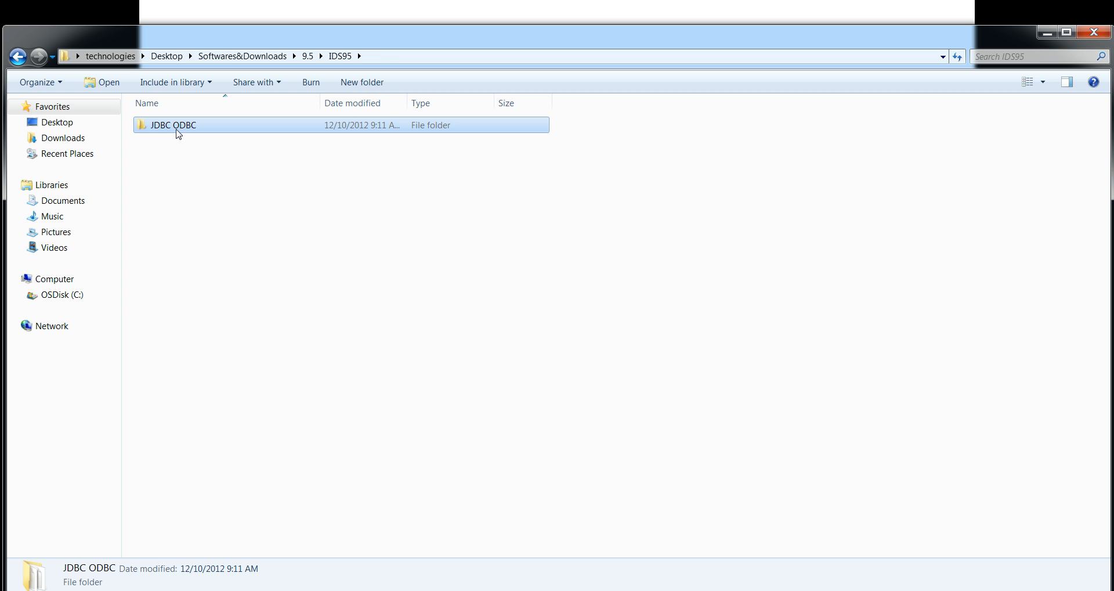
pyautogui.doubleClick(173, 124)
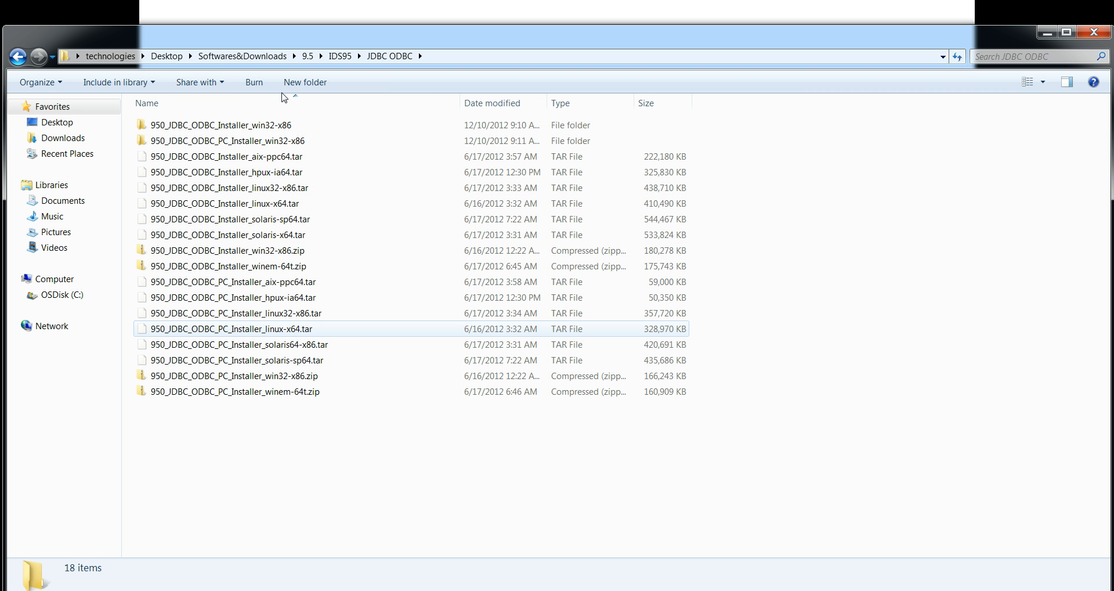
pyautogui.moveTo(284, 376)
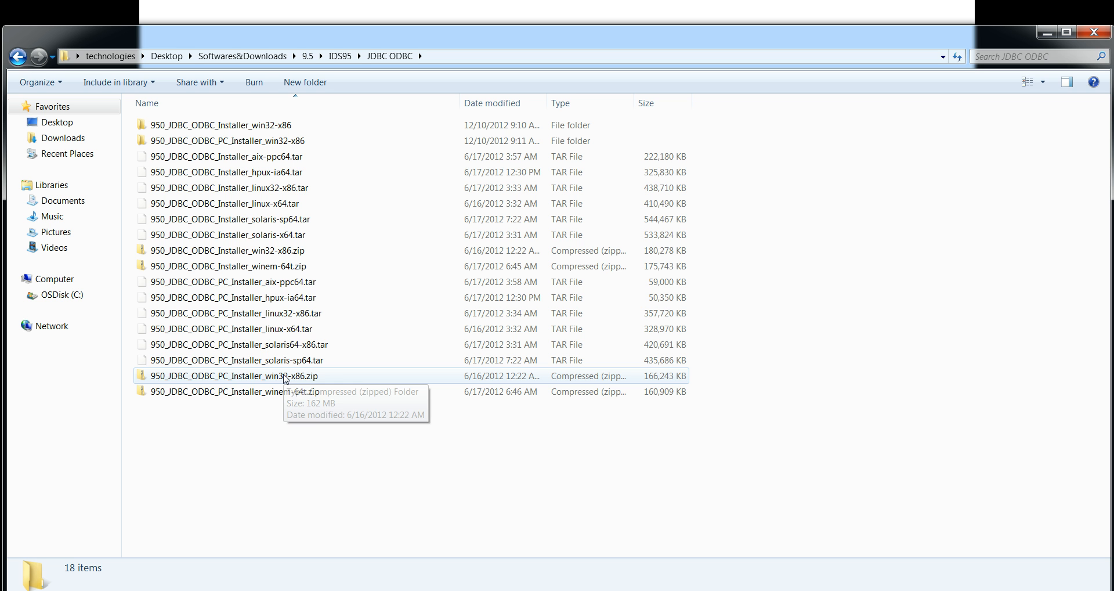
pyautogui.moveTo(276, 250)
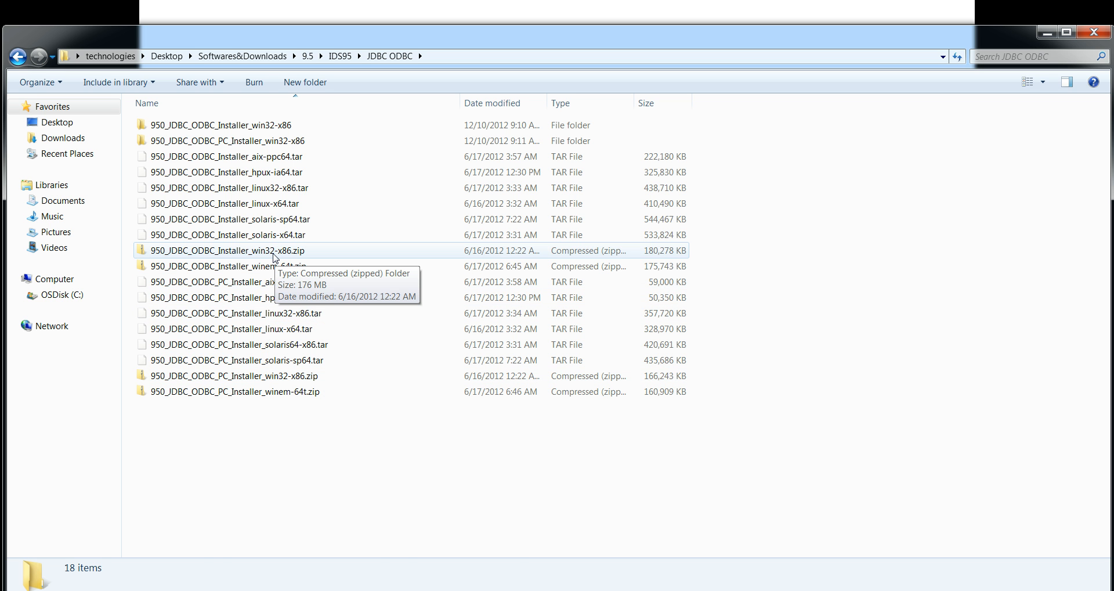
pyautogui.click(228, 250)
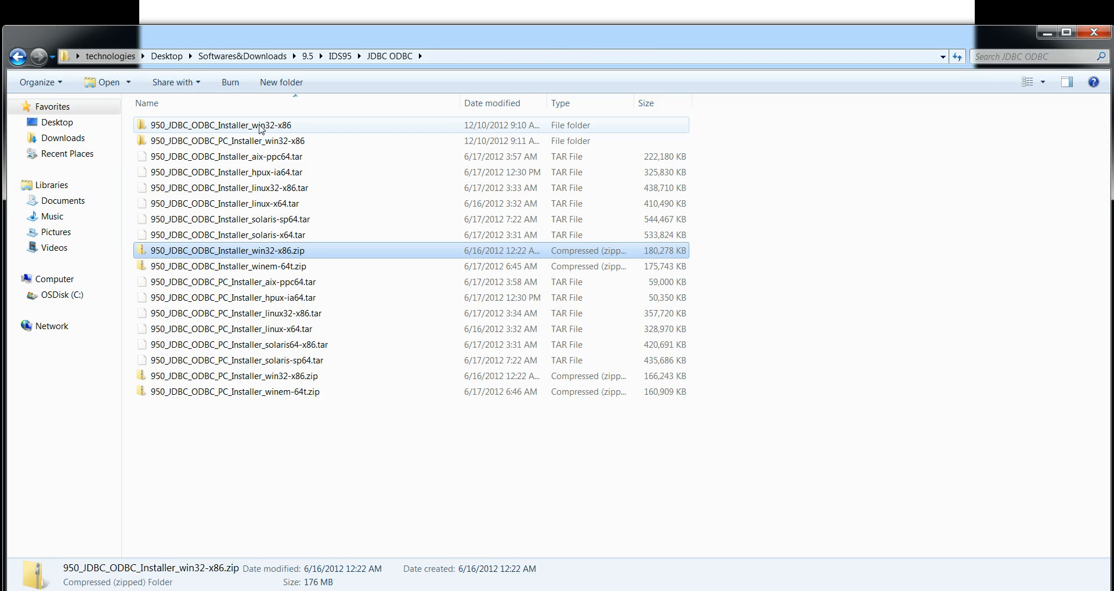
# Navigate through 950_JDBC_ODBC_Installer_win32-x86 and source into jdbcdrv, and inspect infadsjdbc.jar.
pyautogui.doubleClick(218, 124)
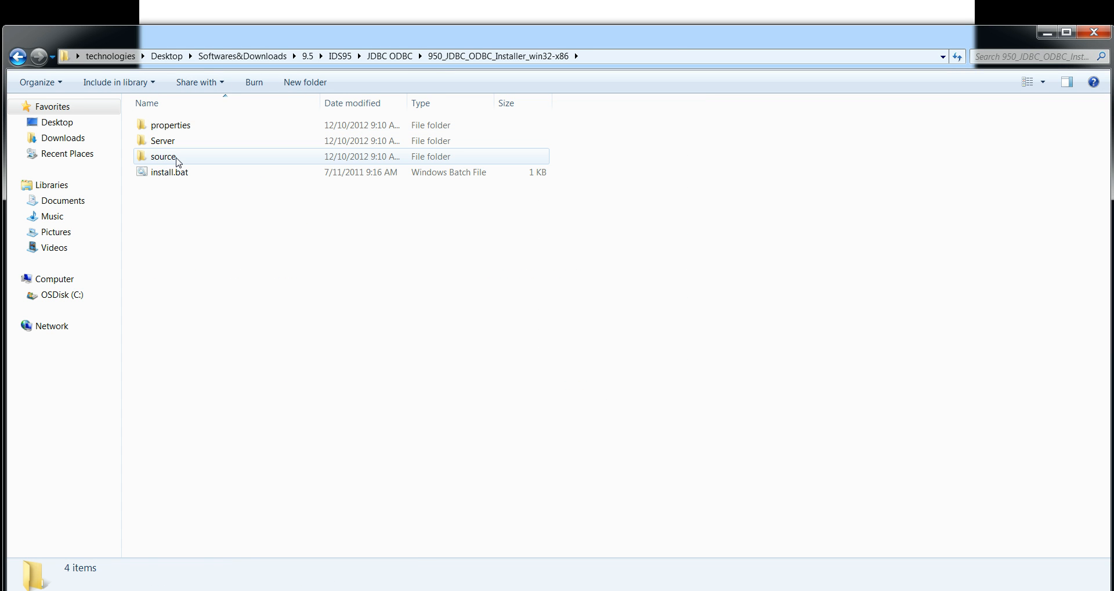
pyautogui.doubleClick(165, 156)
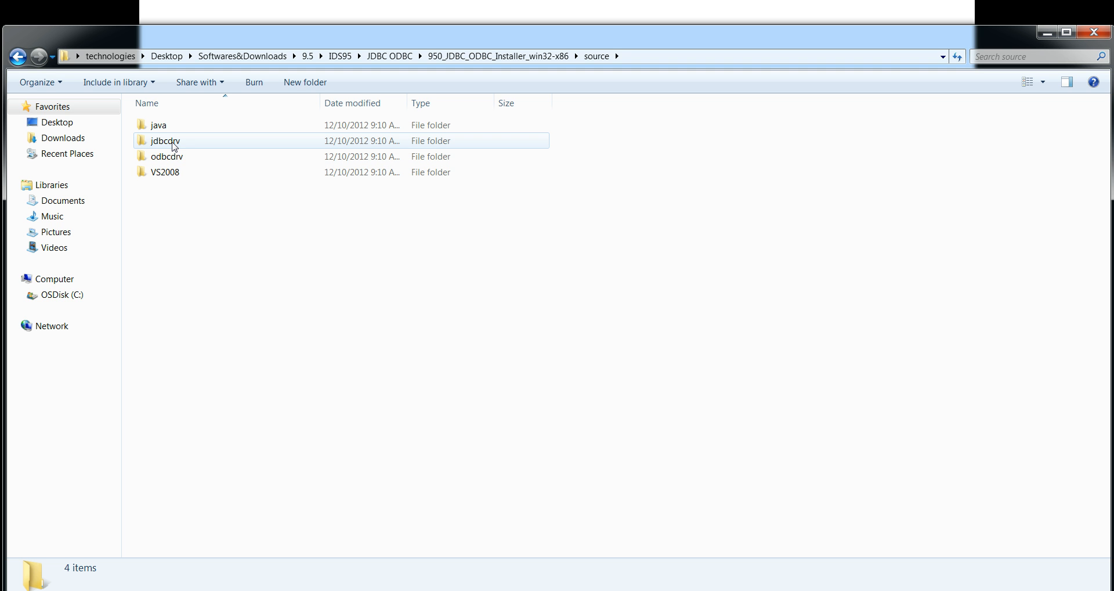
pyautogui.moveTo(164, 140)
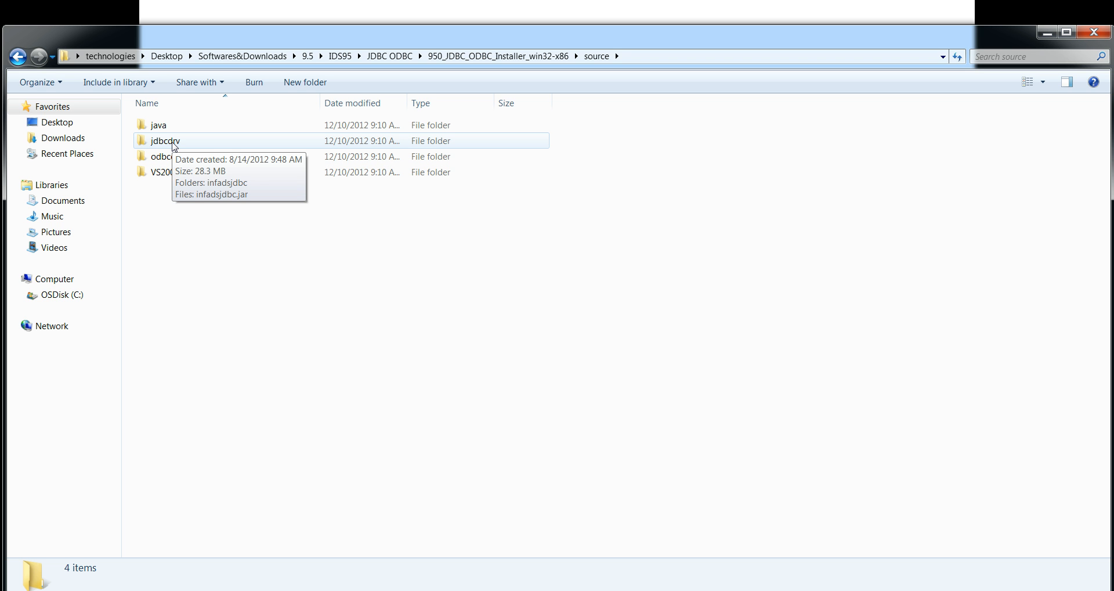
pyautogui.doubleClick(167, 139)
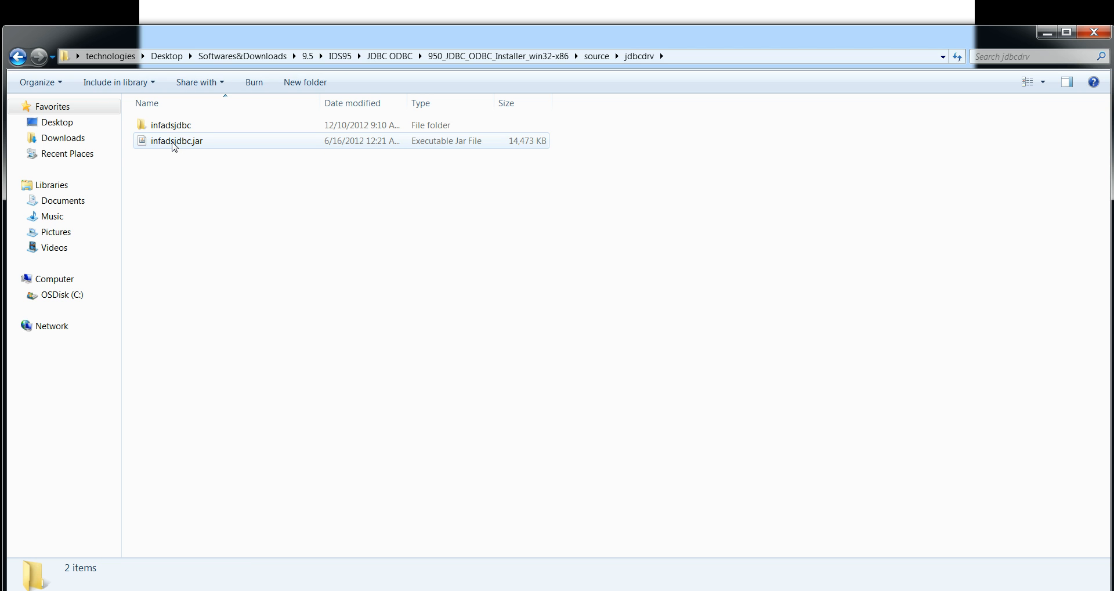
pyautogui.click(180, 187)
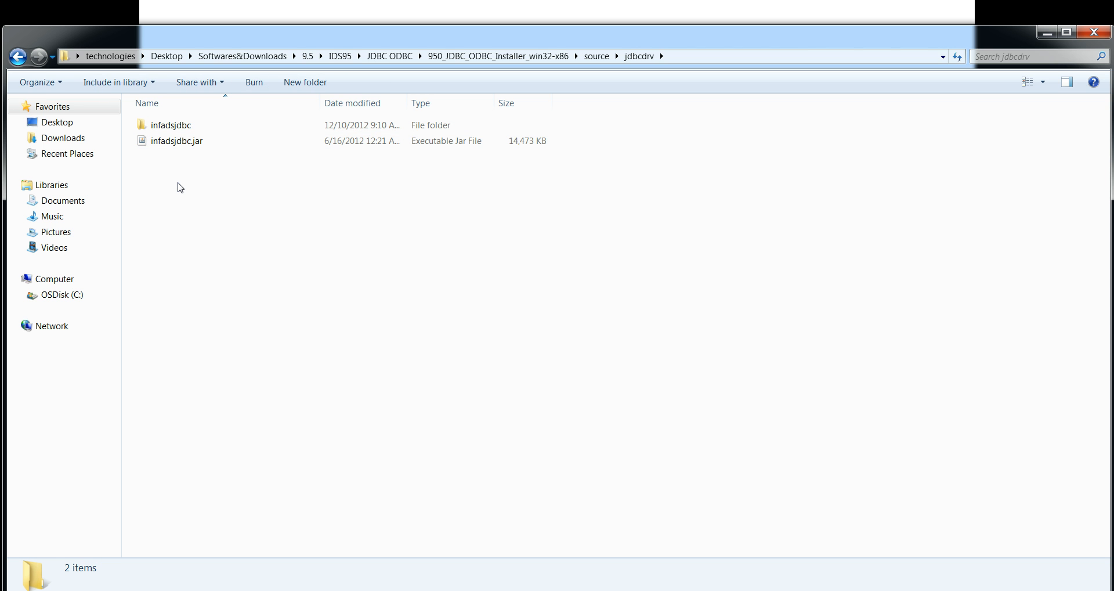
pyautogui.click(177, 140)
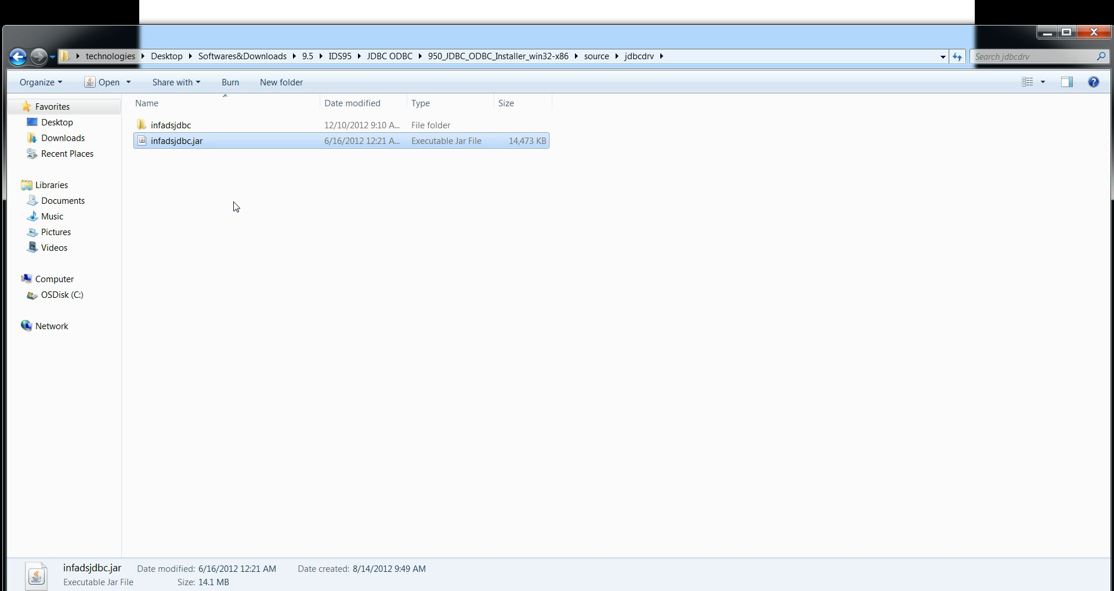
pyautogui.click(184, 172)
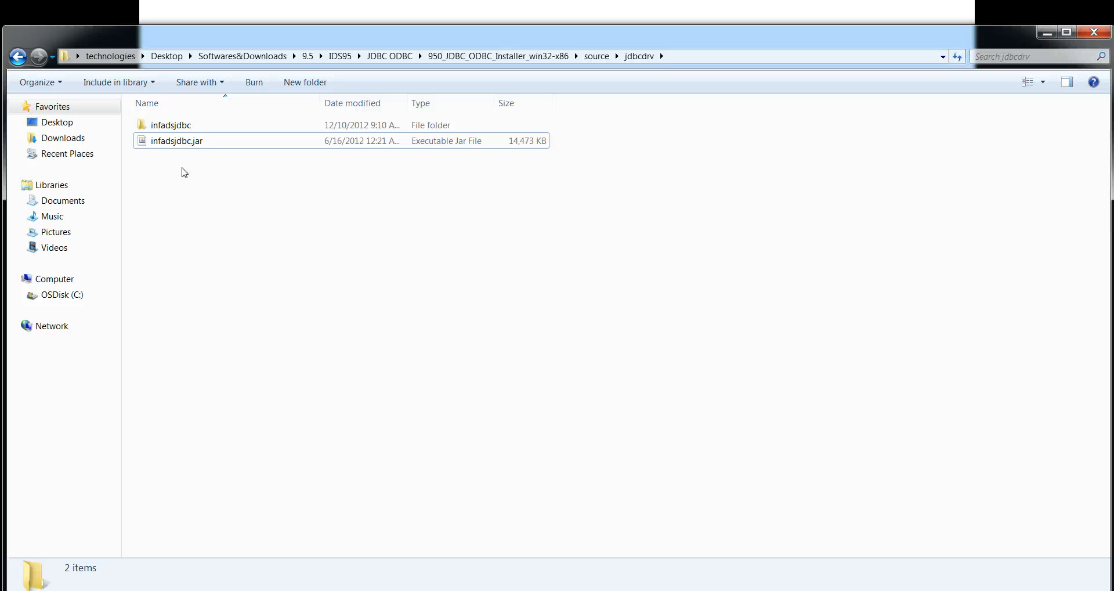
pyautogui.moveTo(119, 292)
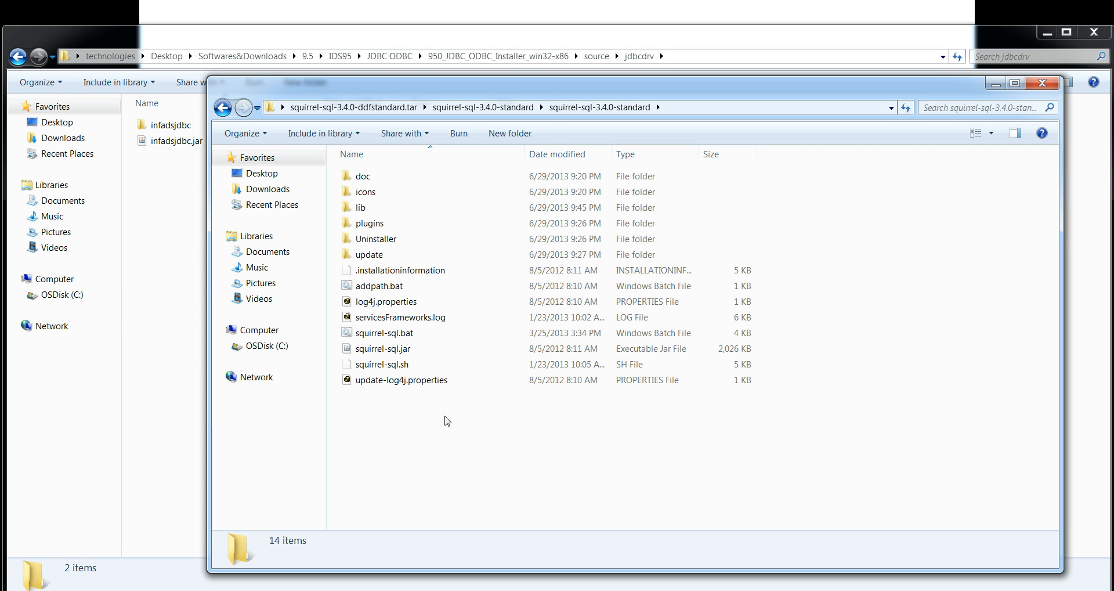
pyautogui.moveTo(400, 441)
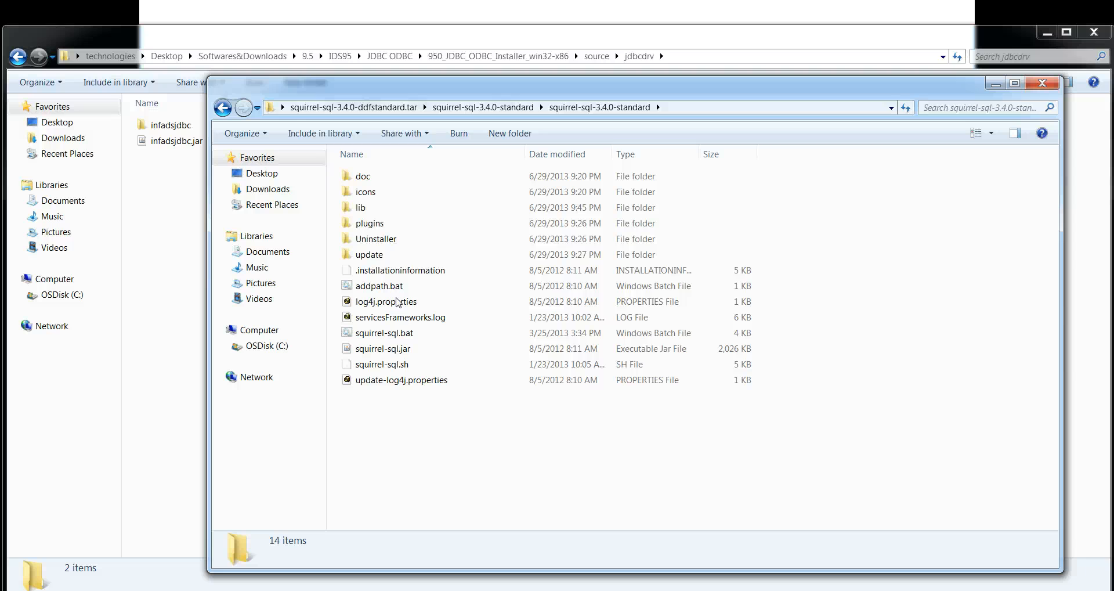
pyautogui.moveTo(362, 206)
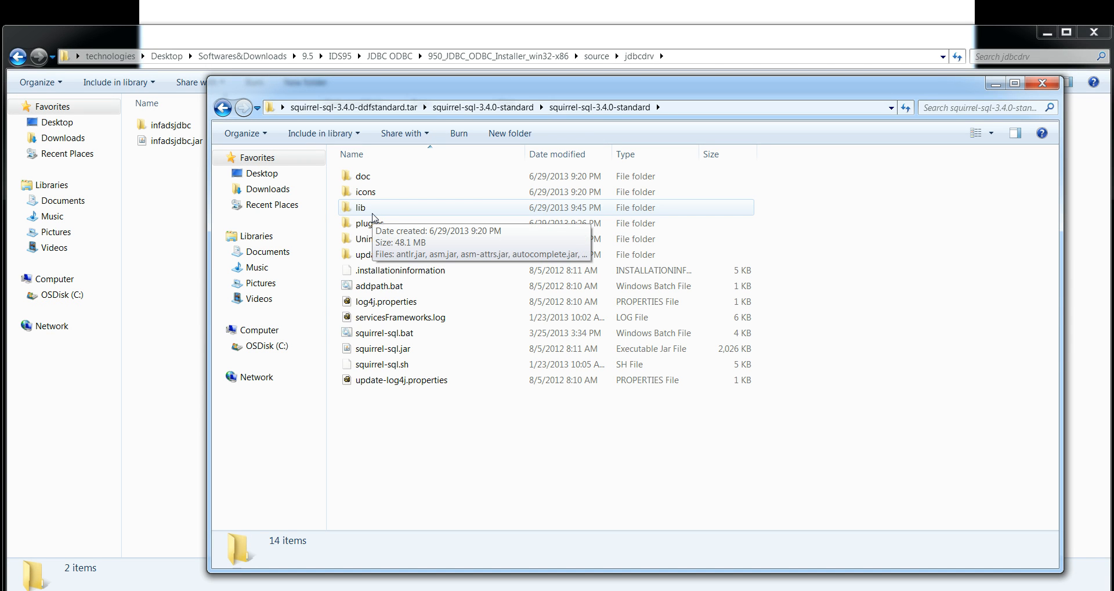
# Verify infadsjdbc.jar is in SQuirreL's lib folder, then select squirrel-sql.bat in the install folder.
pyautogui.click(361, 206)
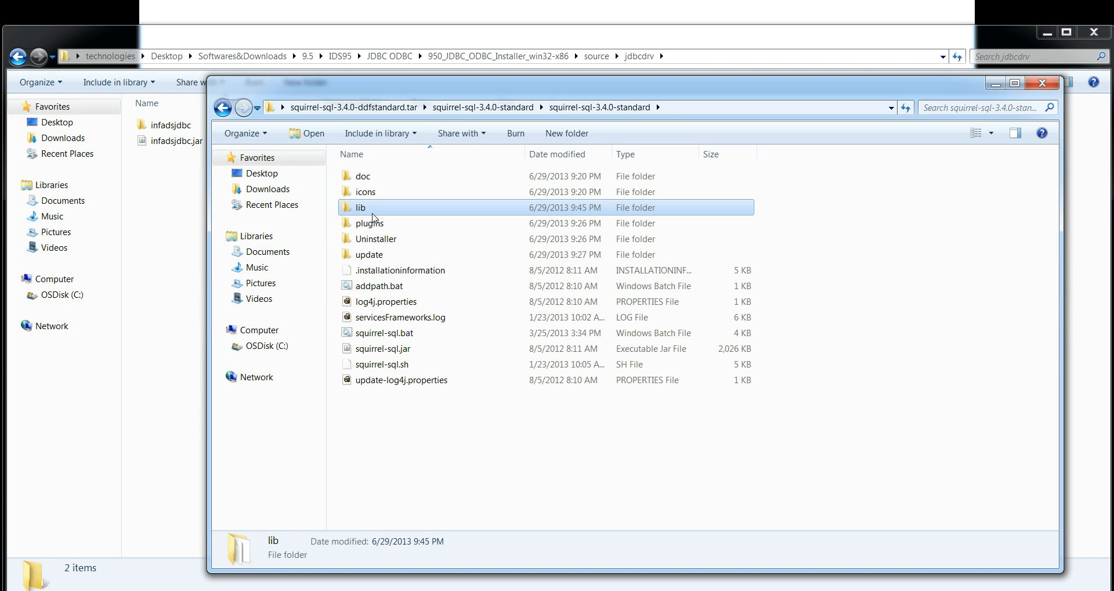
pyautogui.doubleClick(361, 207)
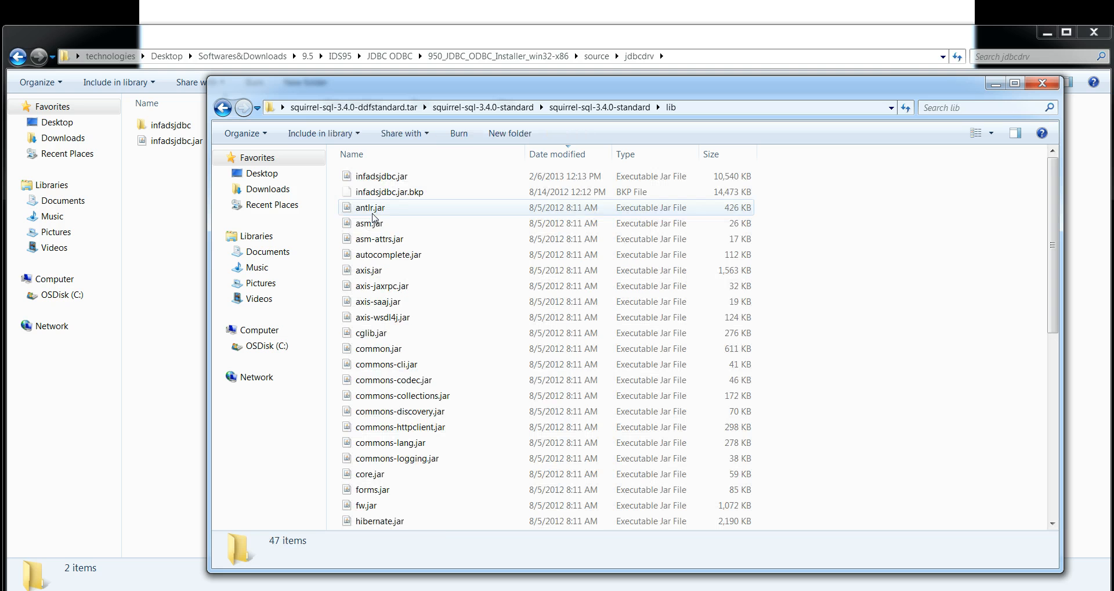
pyautogui.click(382, 176)
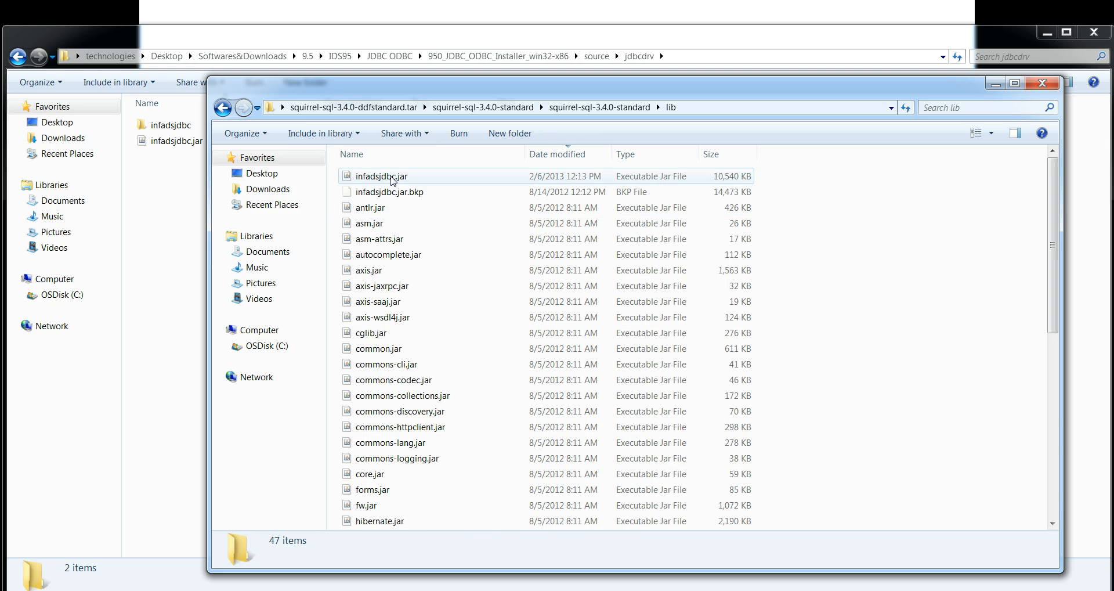
pyautogui.click(382, 176)
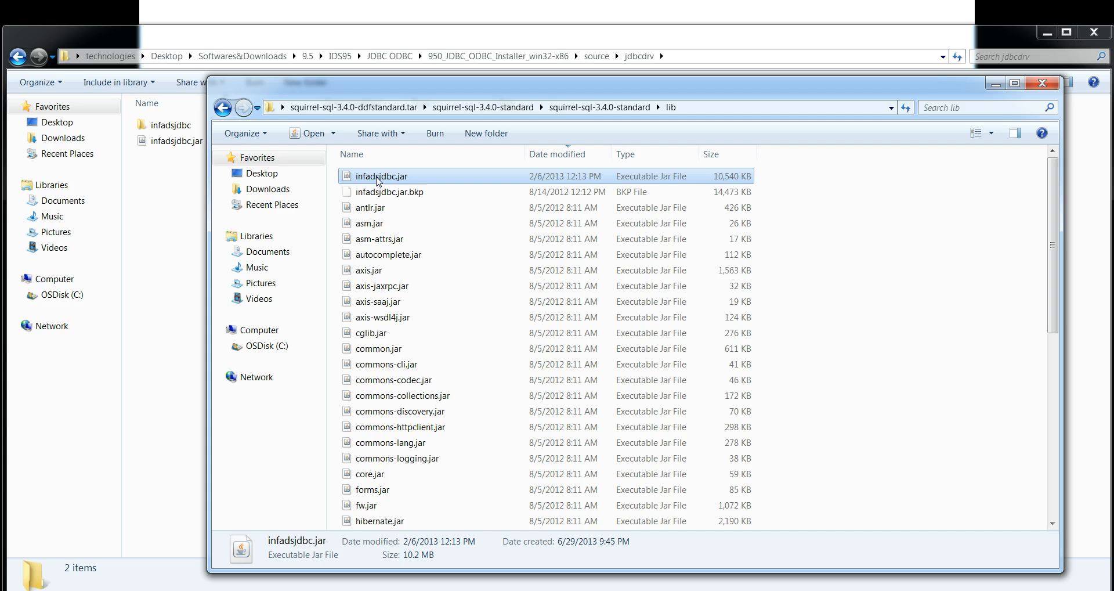
pyautogui.moveTo(382, 176)
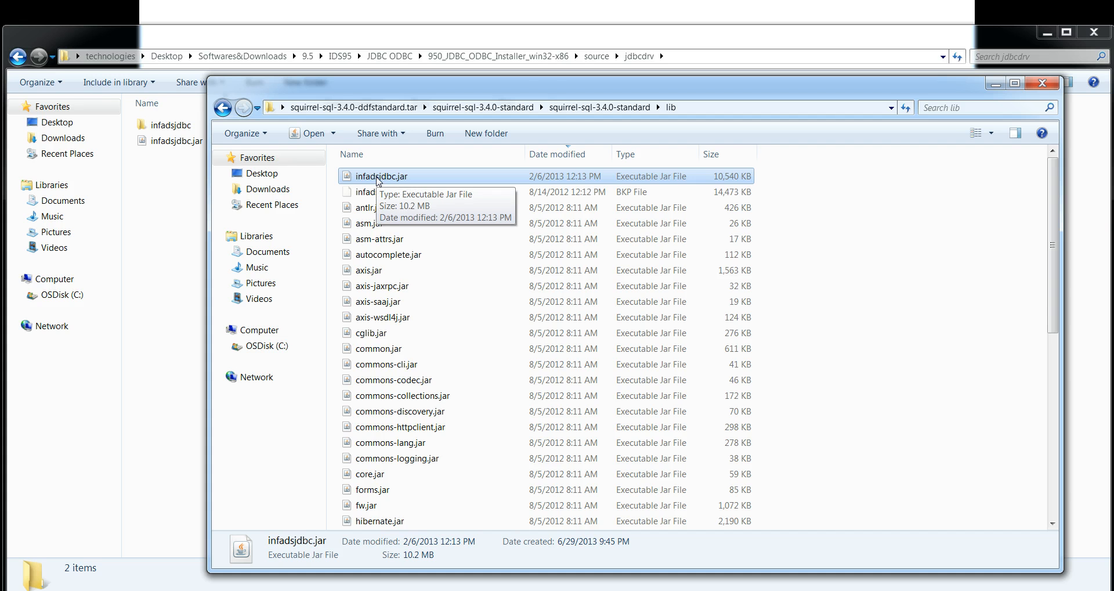
pyautogui.click(222, 107)
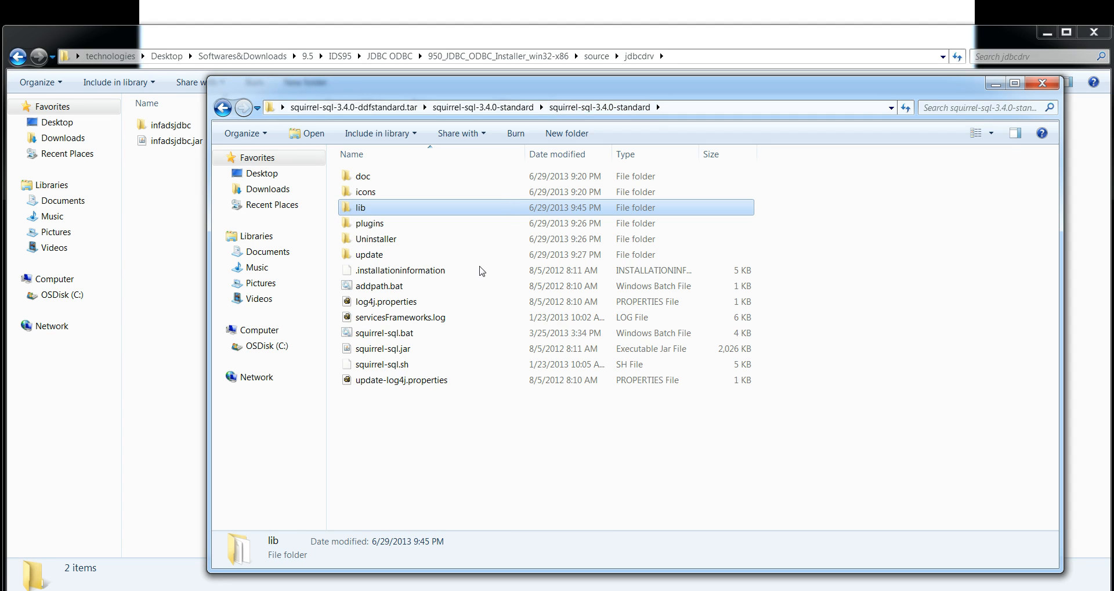
pyautogui.click(383, 332)
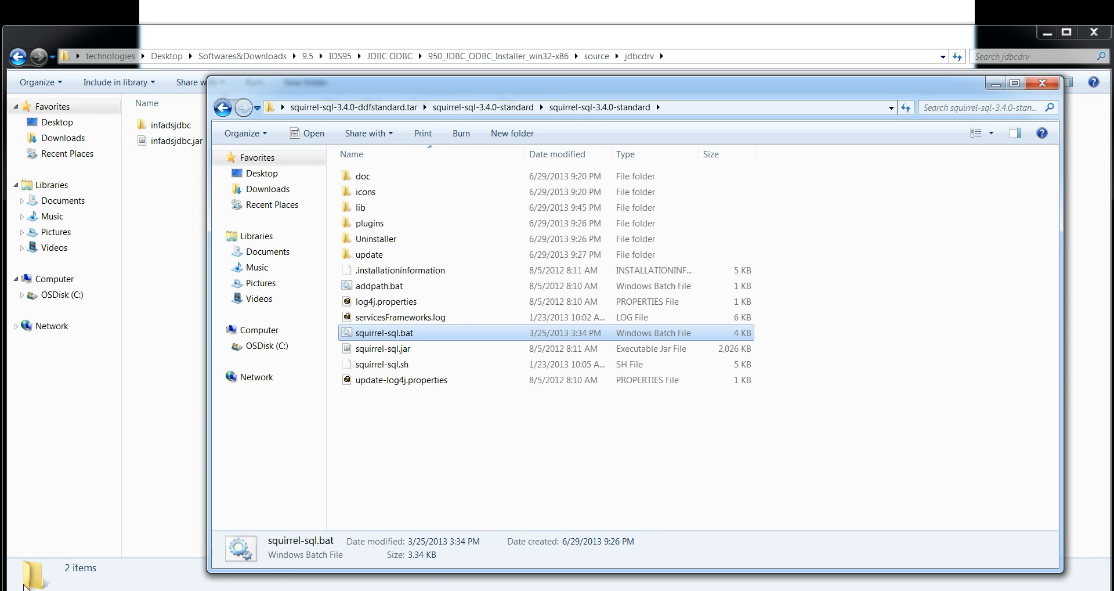
# Launch SQuirreL SQL Client 3.4.0 from squirrel-sql.bat.
pyautogui.doubleClick(383, 333)
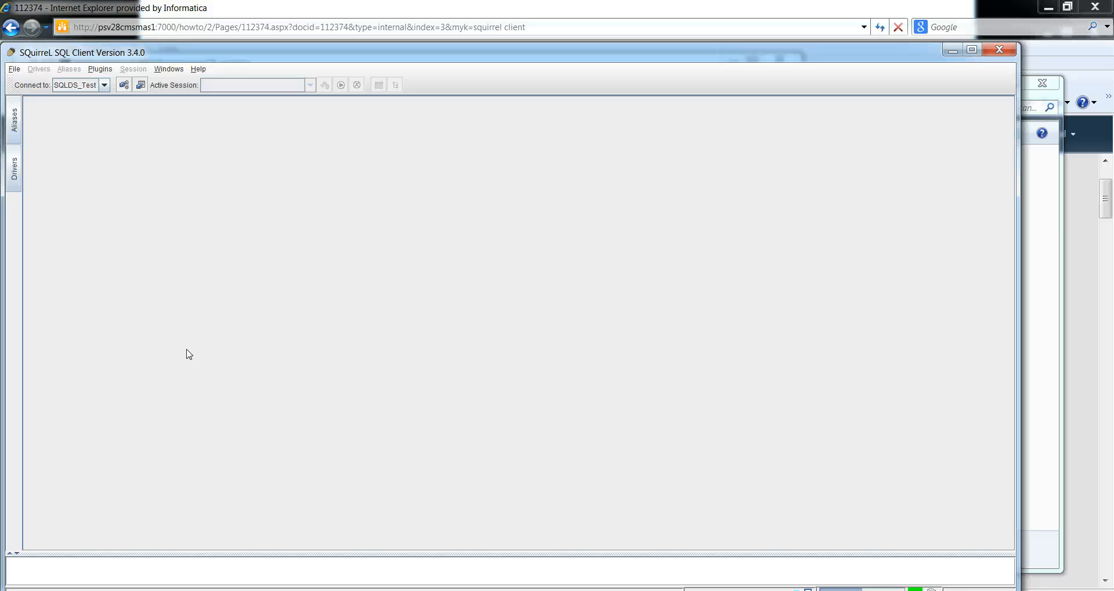
pyautogui.moveTo(114, 253)
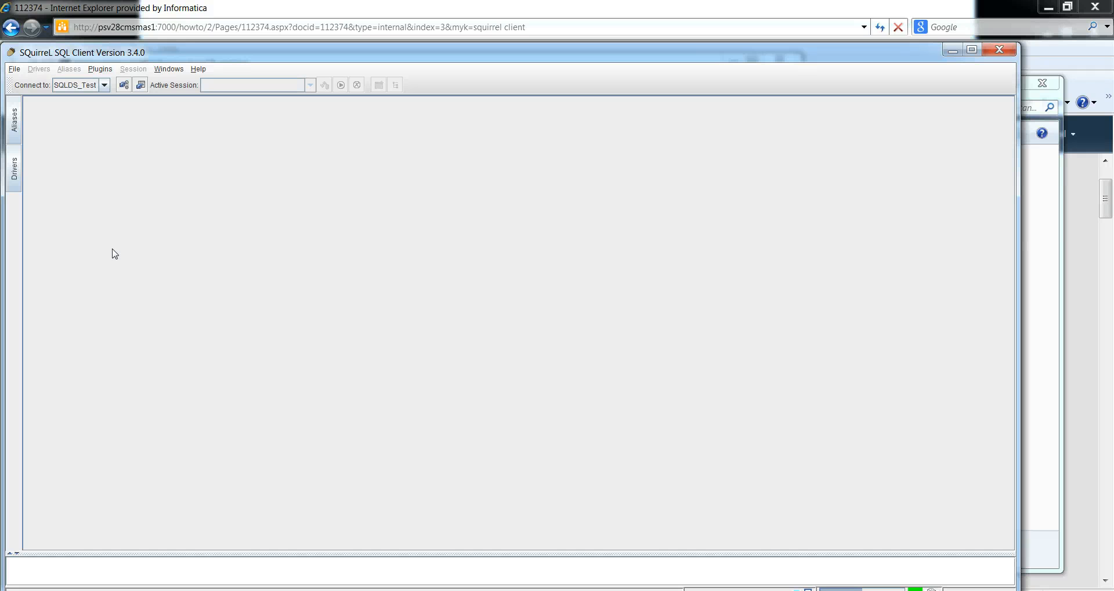
pyautogui.moveTo(18, 569)
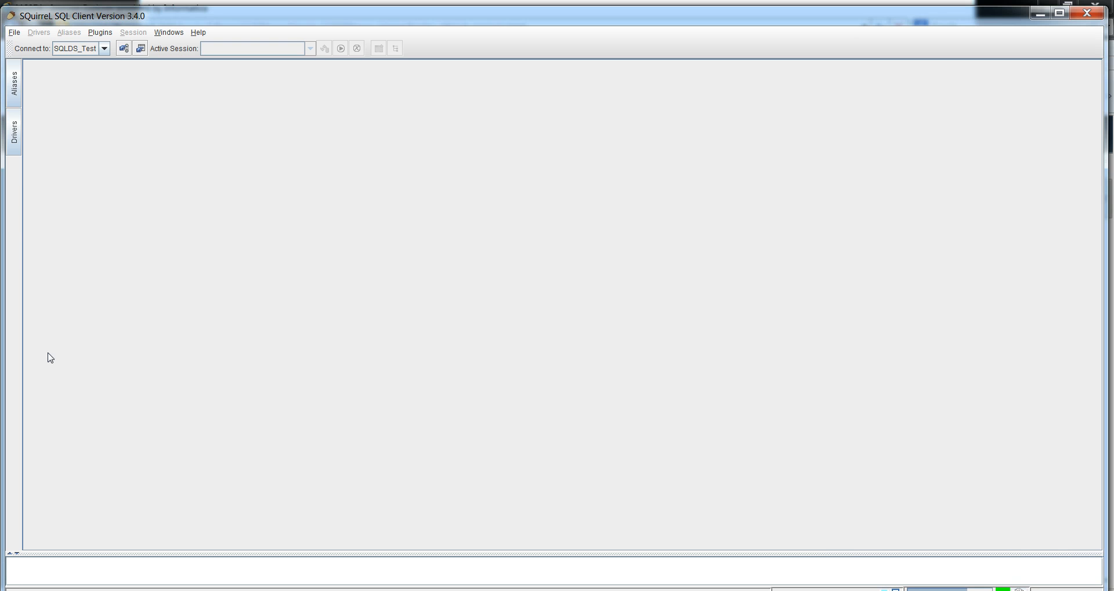
pyautogui.moveTo(91, 155)
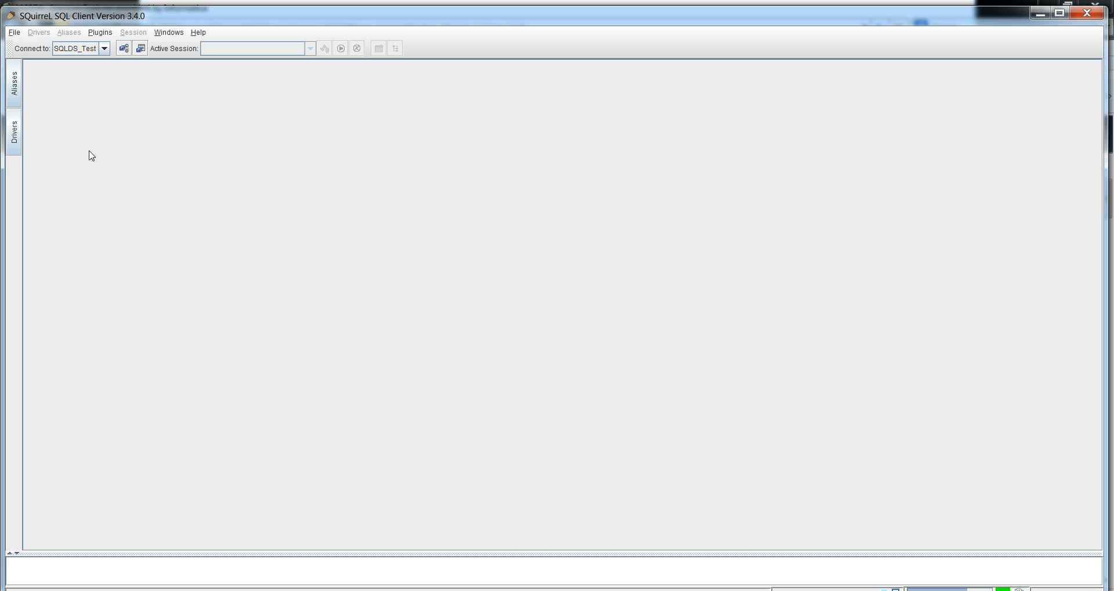
pyautogui.moveTo(47, 125)
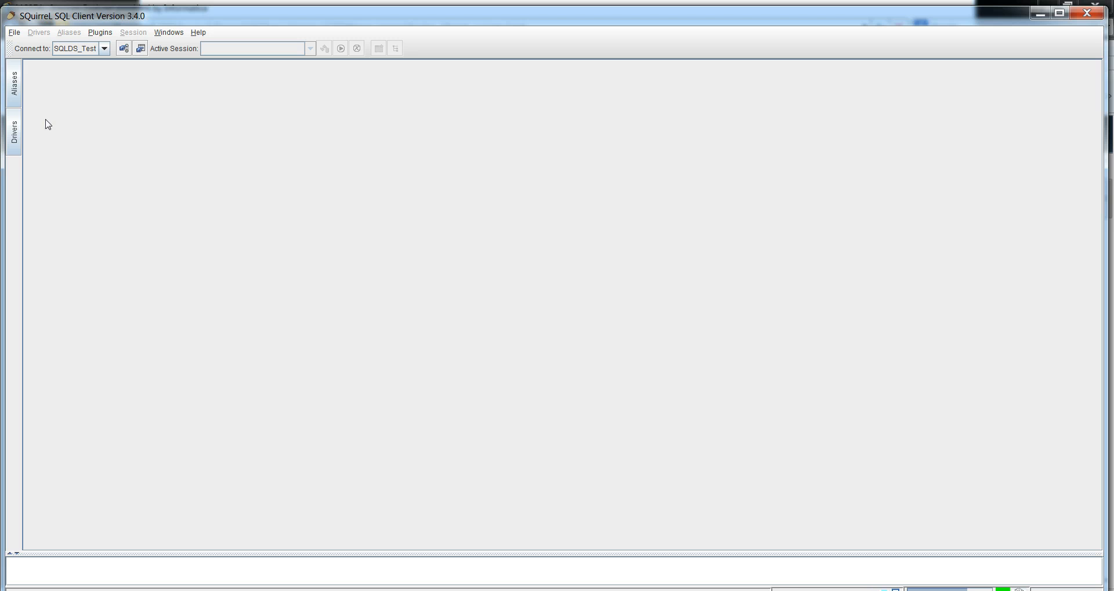
# Add a driver named InfaDriver using infadsjdbc.jar and the Informatica example JDBC URL.
pyautogui.click(12, 130)
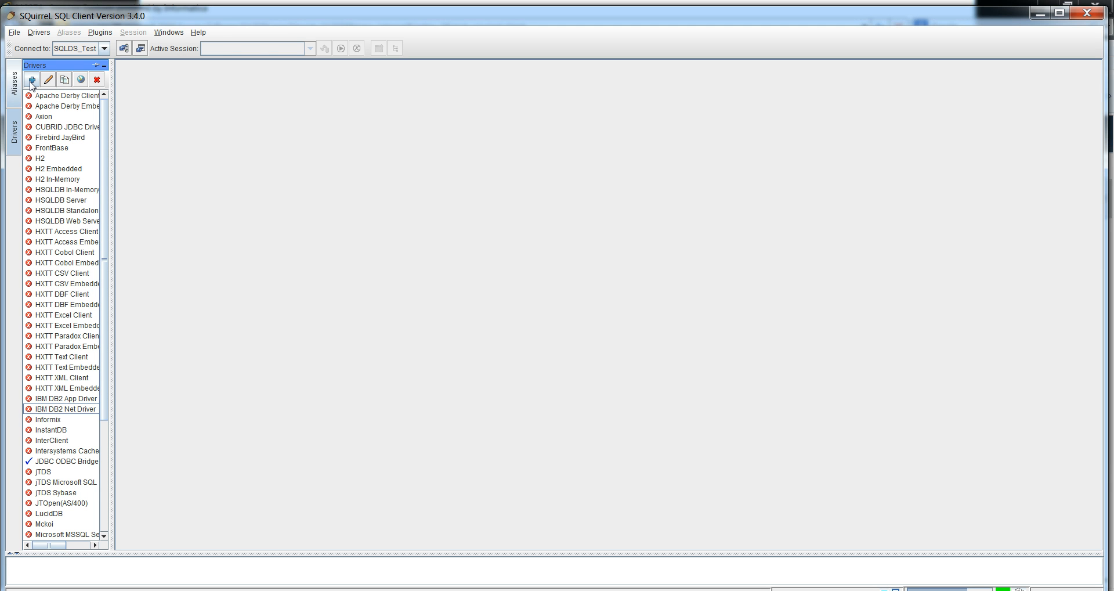
pyautogui.click(31, 79)
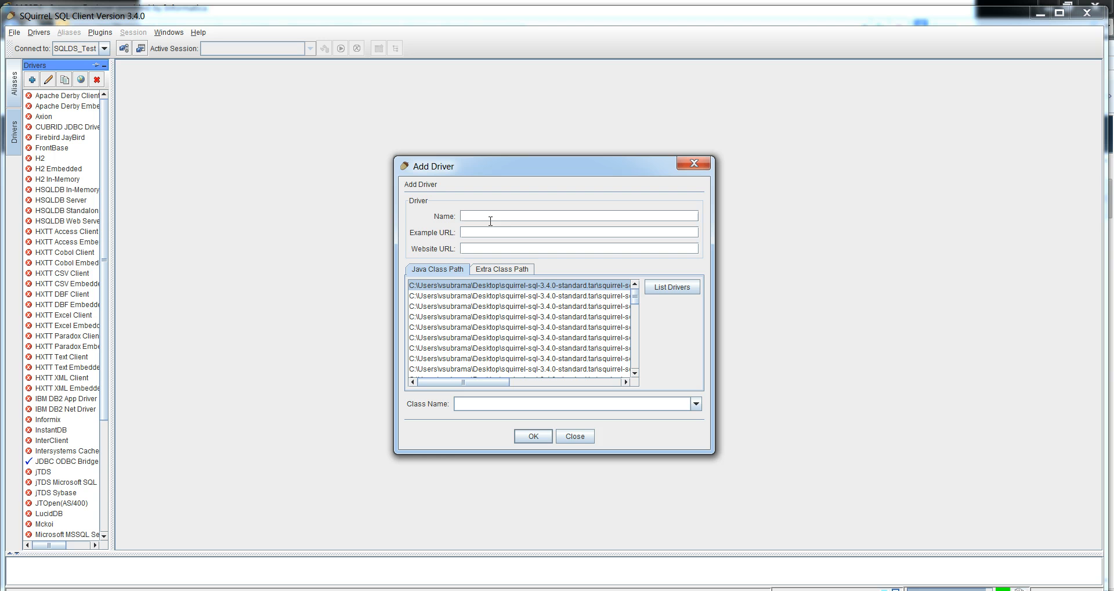
pyautogui.write('Infa')
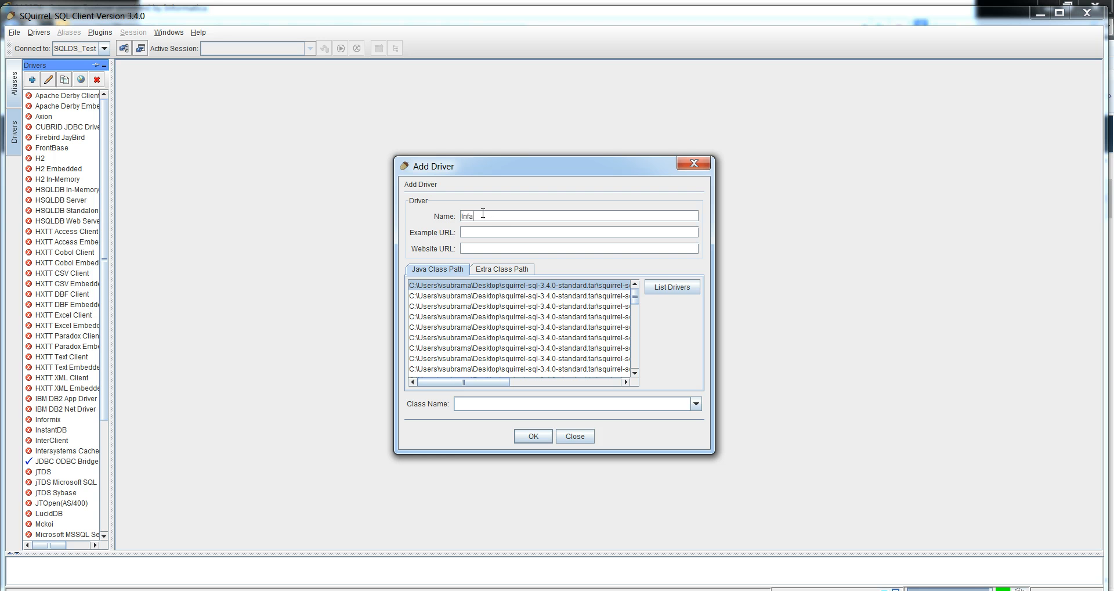
pyautogui.write('Driver')
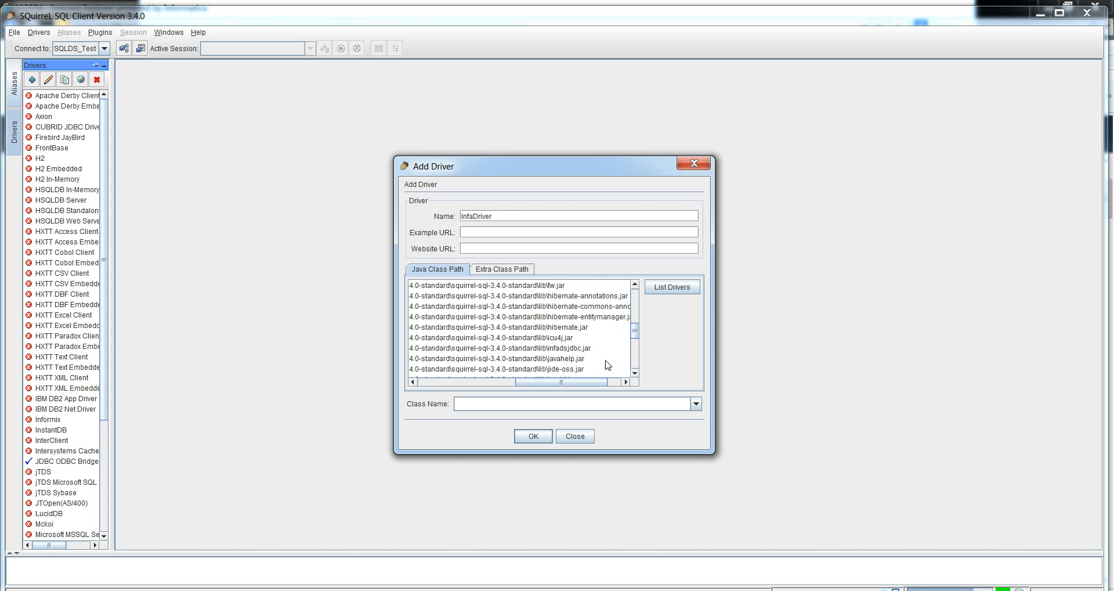
pyautogui.click(519, 348)
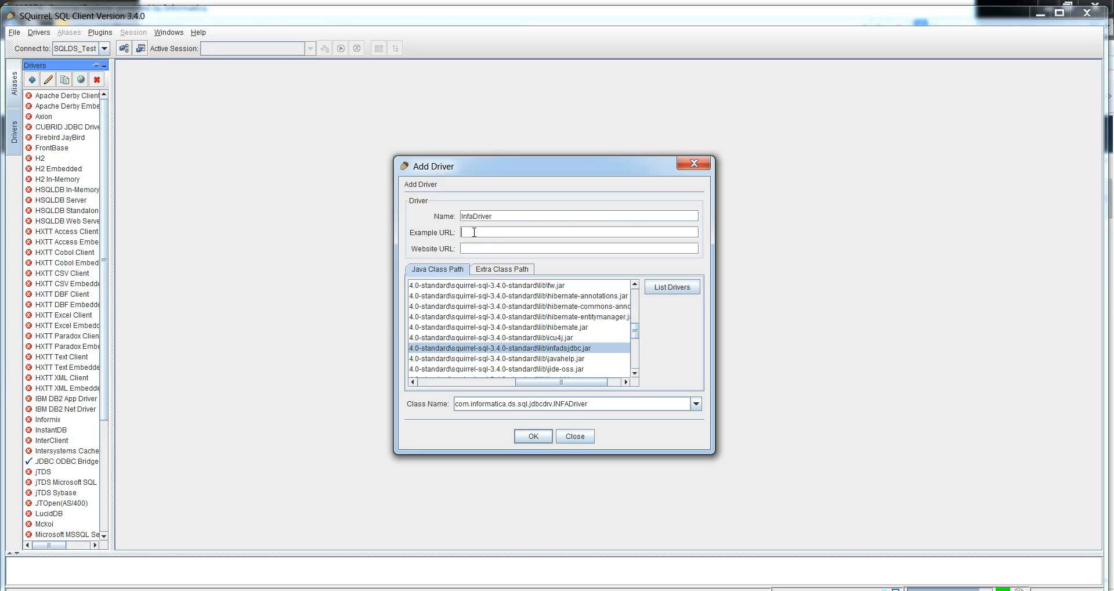
pyautogui.write('&Integration_Service_name>&sqlds=<runtime_SQL_data_service_name>')
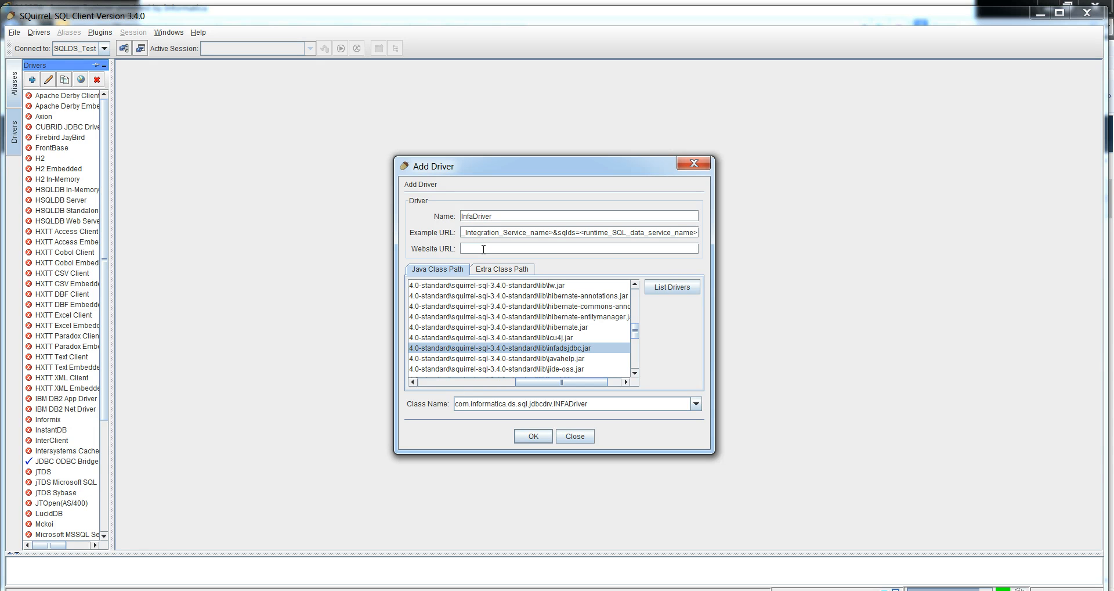
pyautogui.write('_Integration_Service_name>&sqlds=<runtime_SQL_data_service_name>')
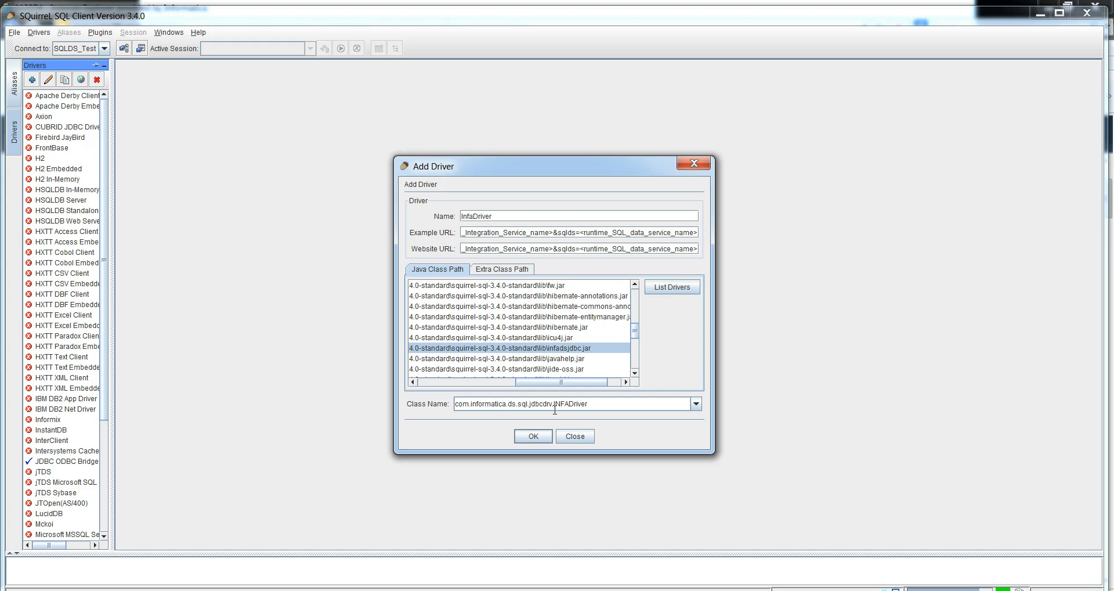
pyautogui.moveTo(557, 426)
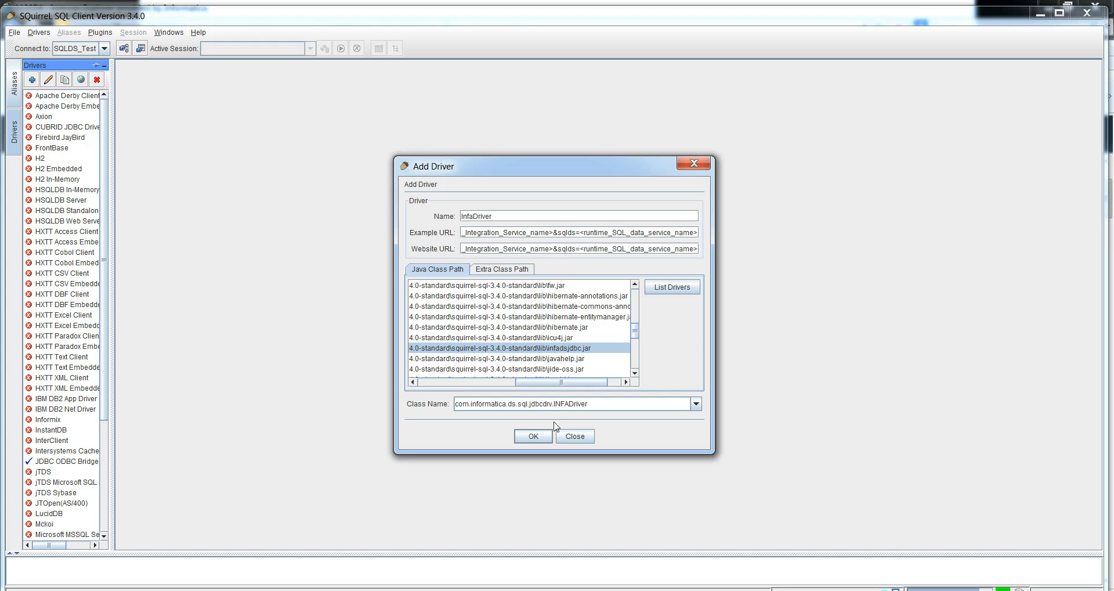
# Save InfaDriver and confirm it appears checked in the drivers list.
pyautogui.click(532, 436)
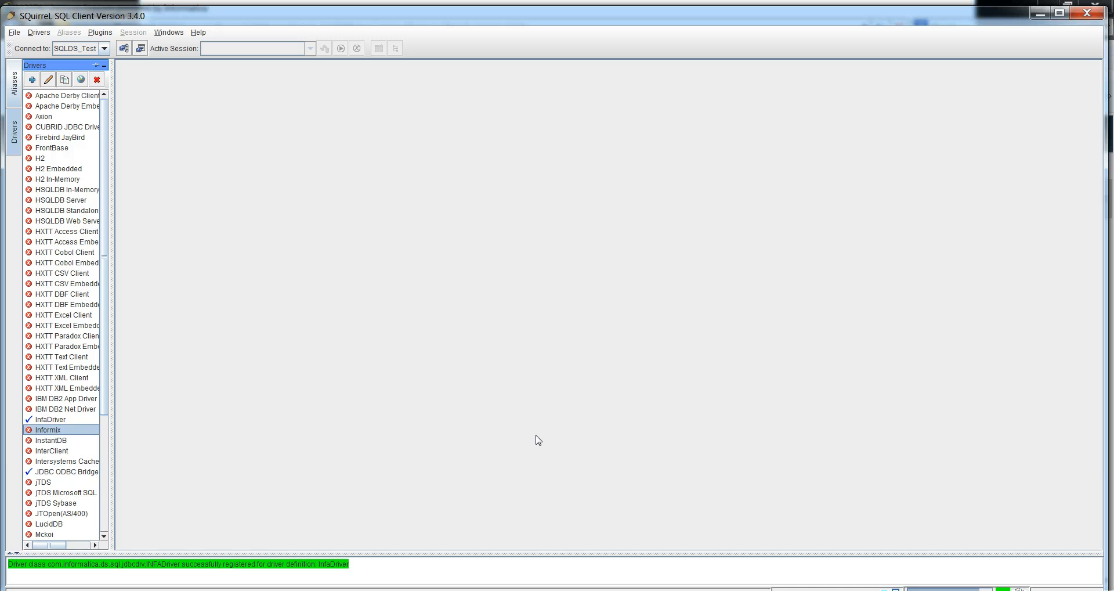
pyautogui.moveTo(81, 452)
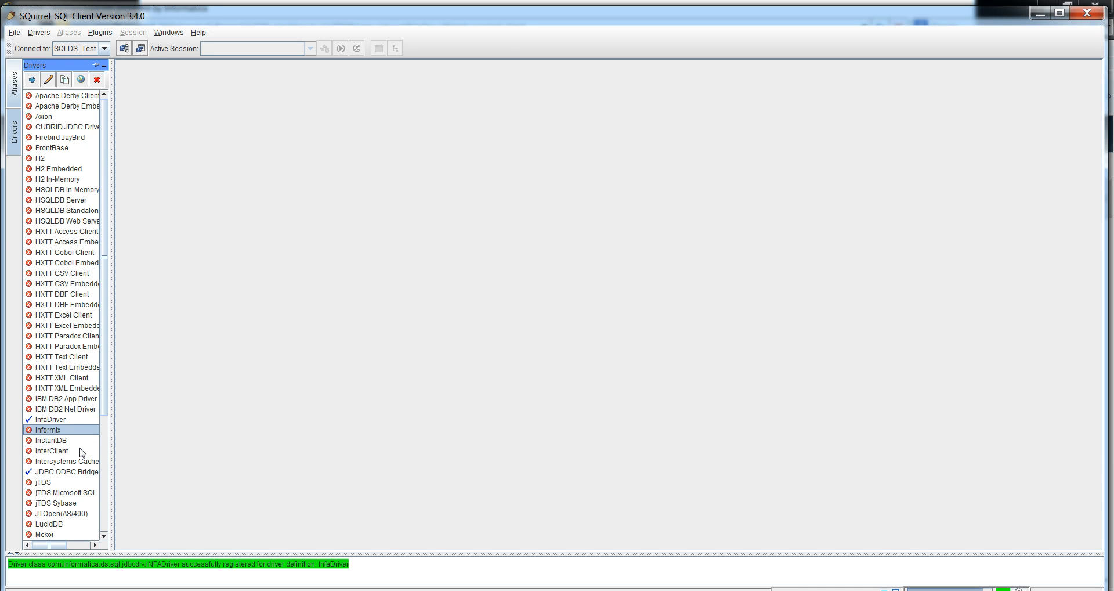
pyautogui.click(51, 419)
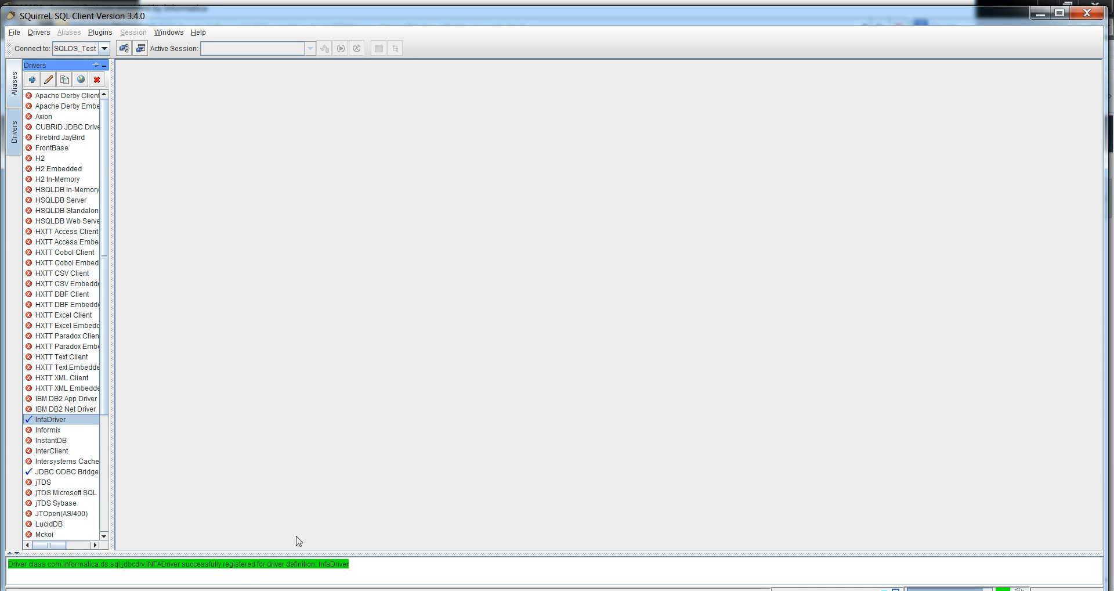
pyautogui.moveTo(25, 103)
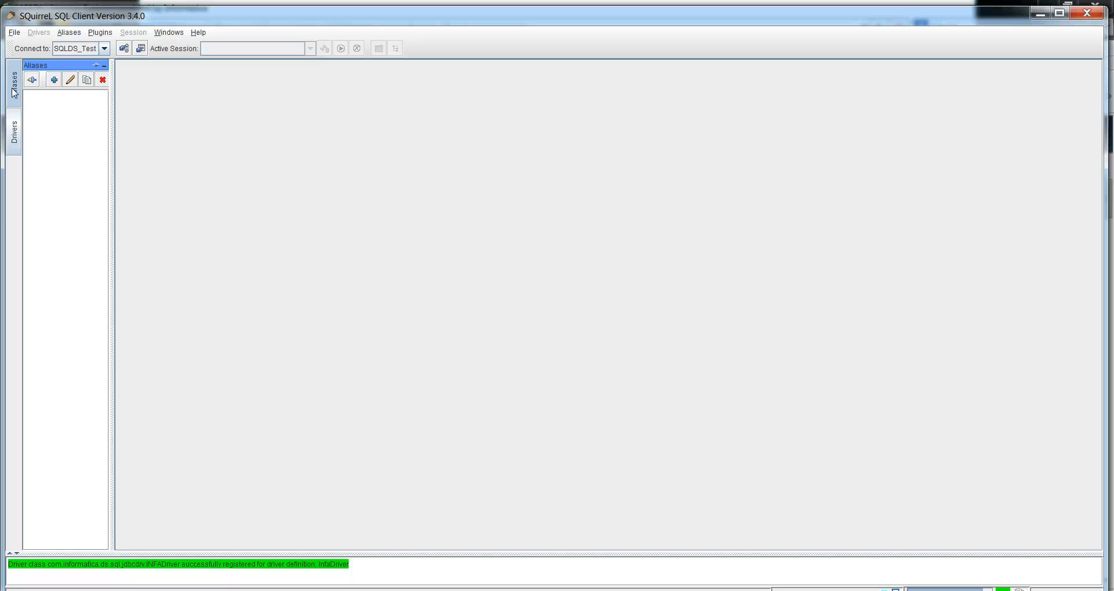
# Create alias SQLDS_Test using InfaDriver with user name Administrator.
pyautogui.click(52, 79)
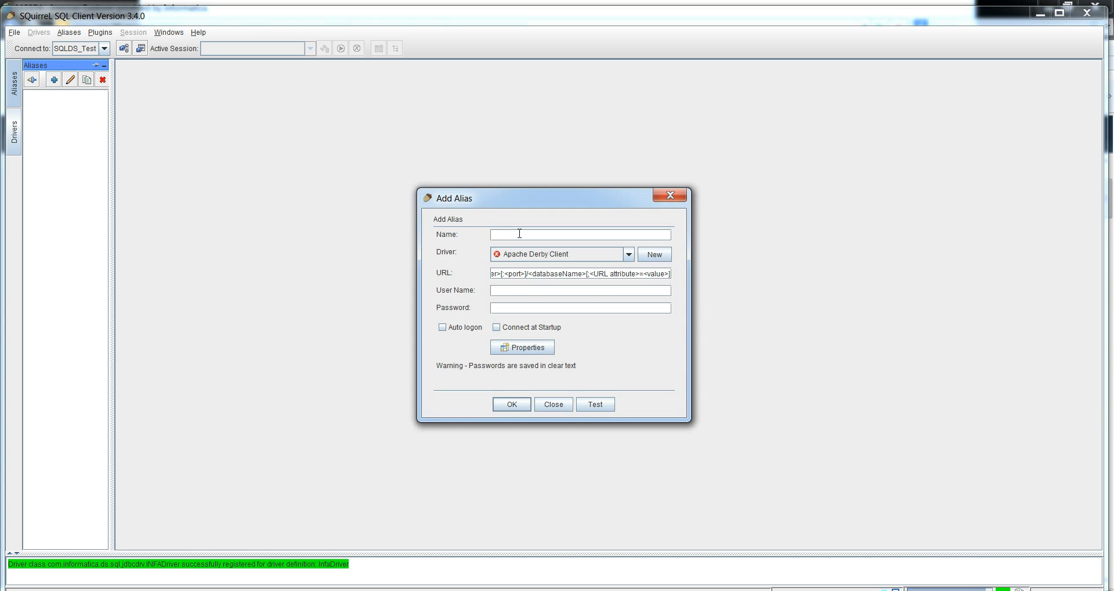
pyautogui.write('SQLDS')
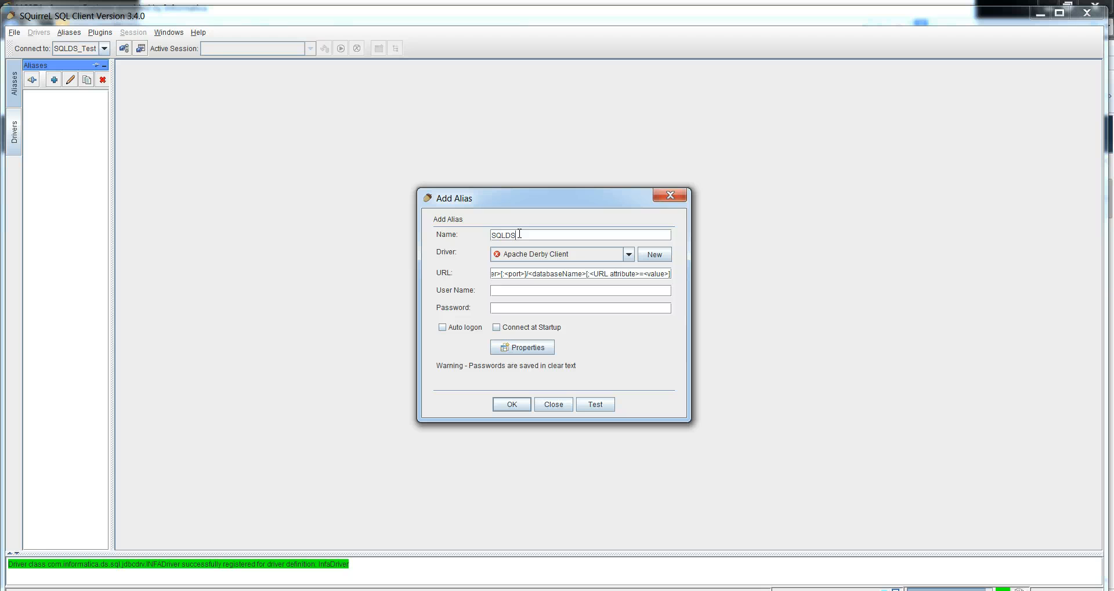
pyautogui.write('_Tes')
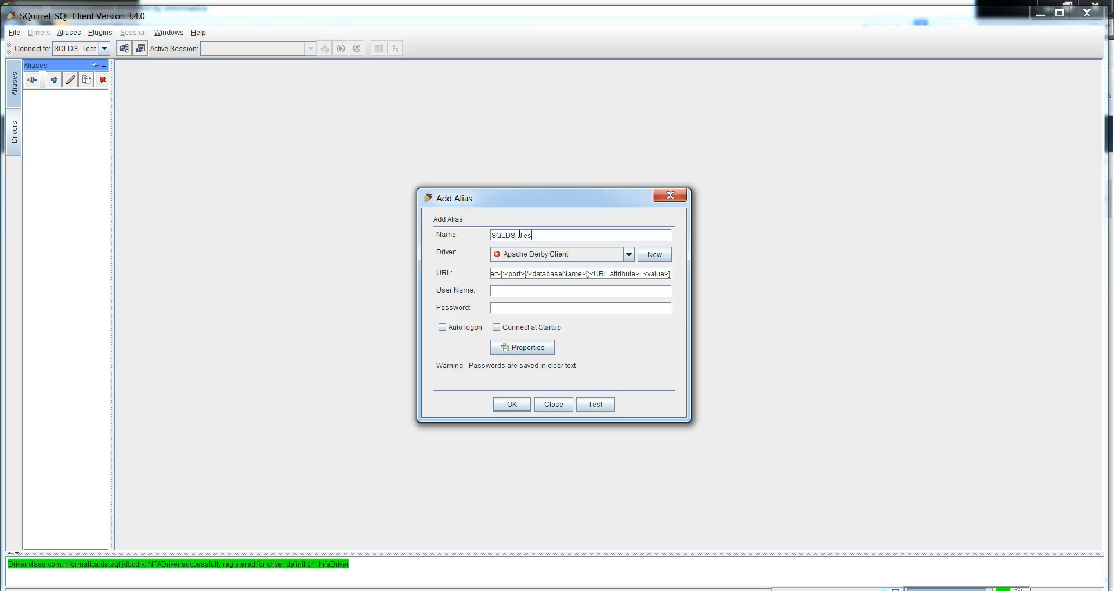
pyautogui.click(627, 253)
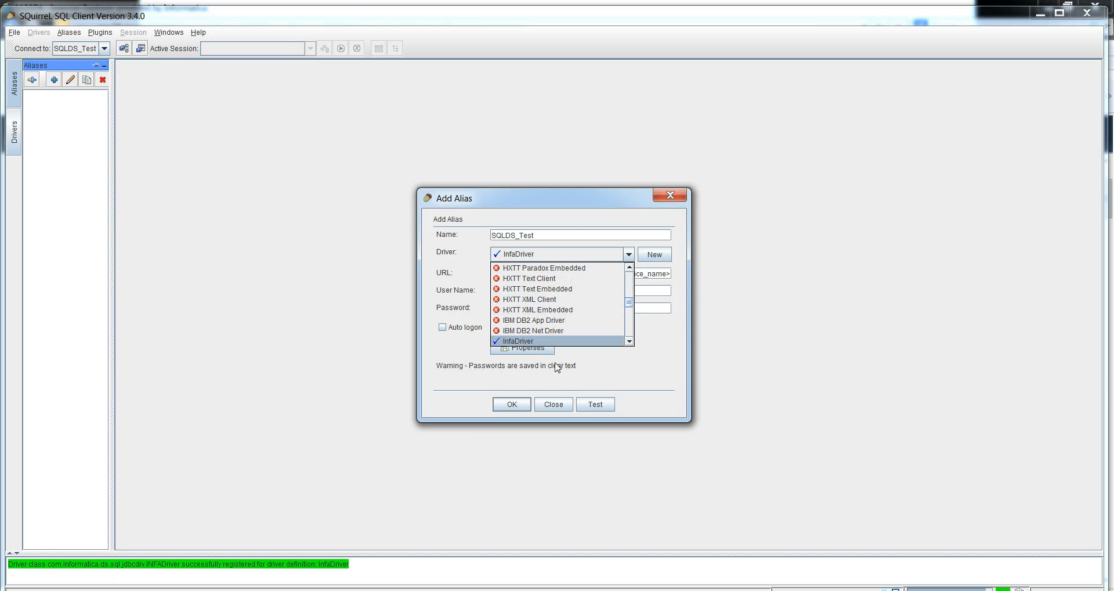
pyautogui.click(518, 340)
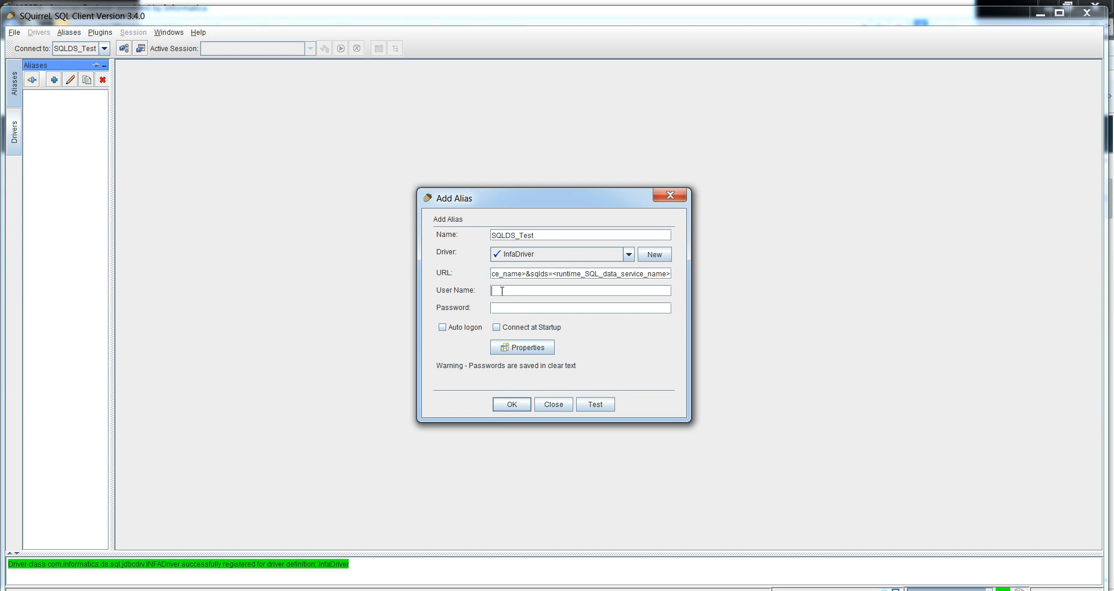
pyautogui.write('Administ')
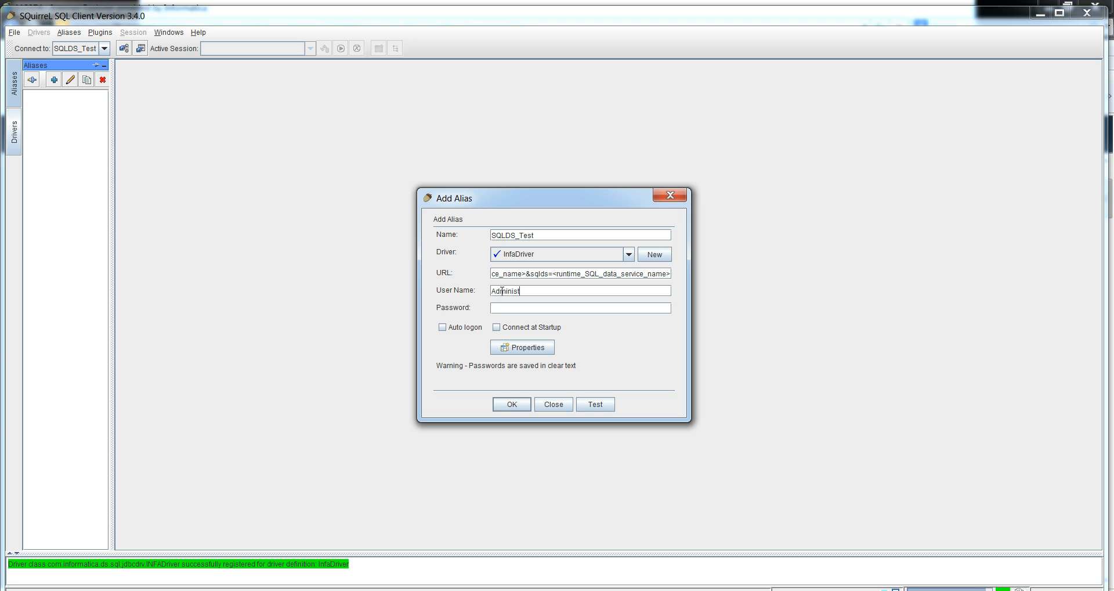
pyautogui.write('rator')
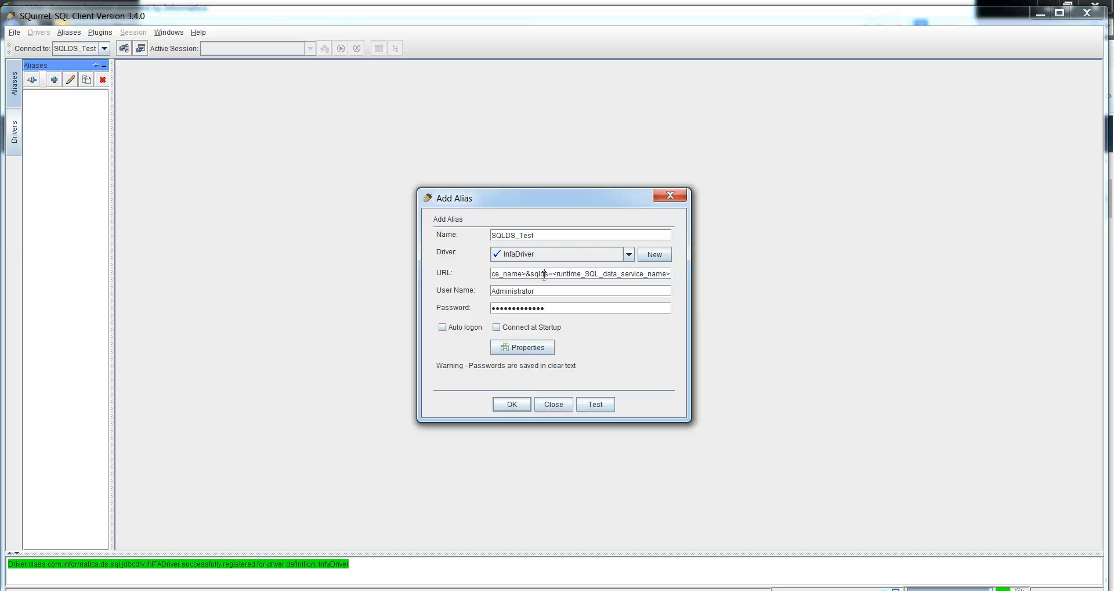
pyautogui.moveTo(40, 579)
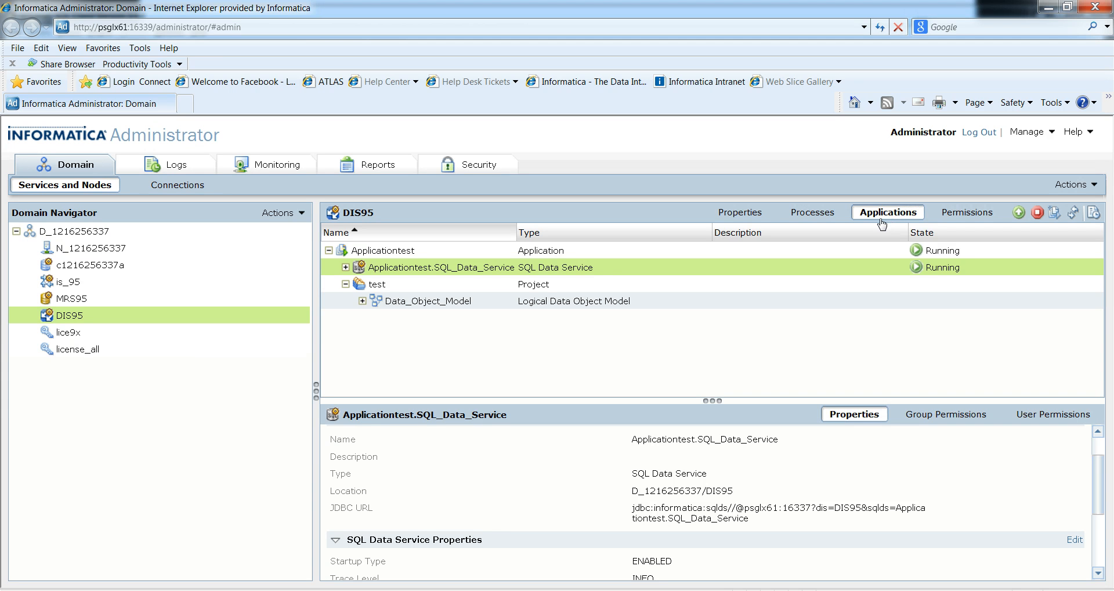
pyautogui.moveTo(538, 341)
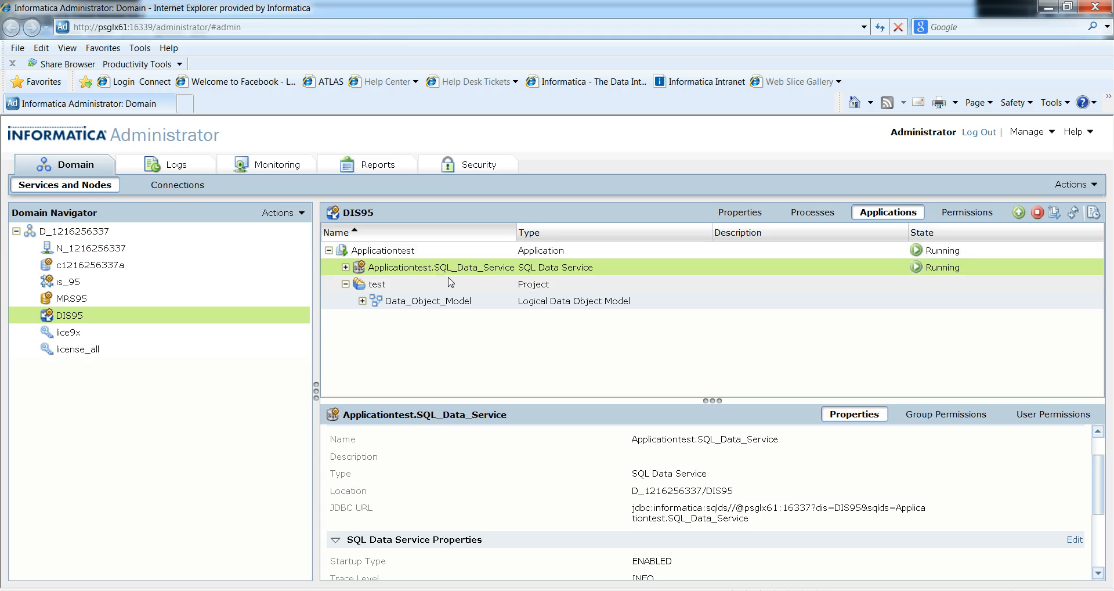
pyautogui.moveTo(750, 537)
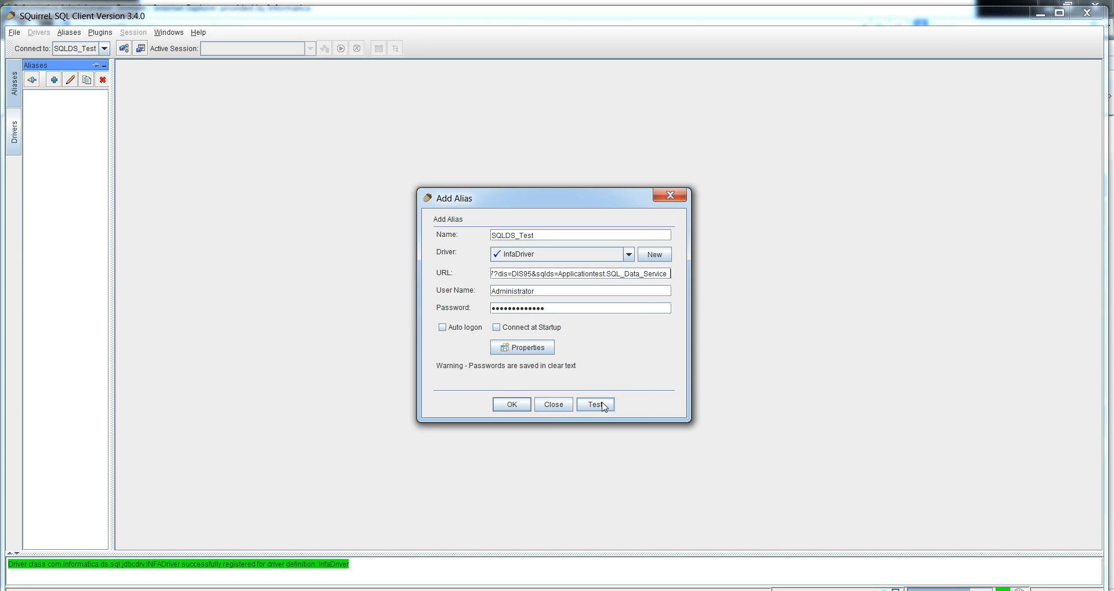
# Test the SQLDS_Test connection and dismiss the success message.
pyautogui.click(596, 404)
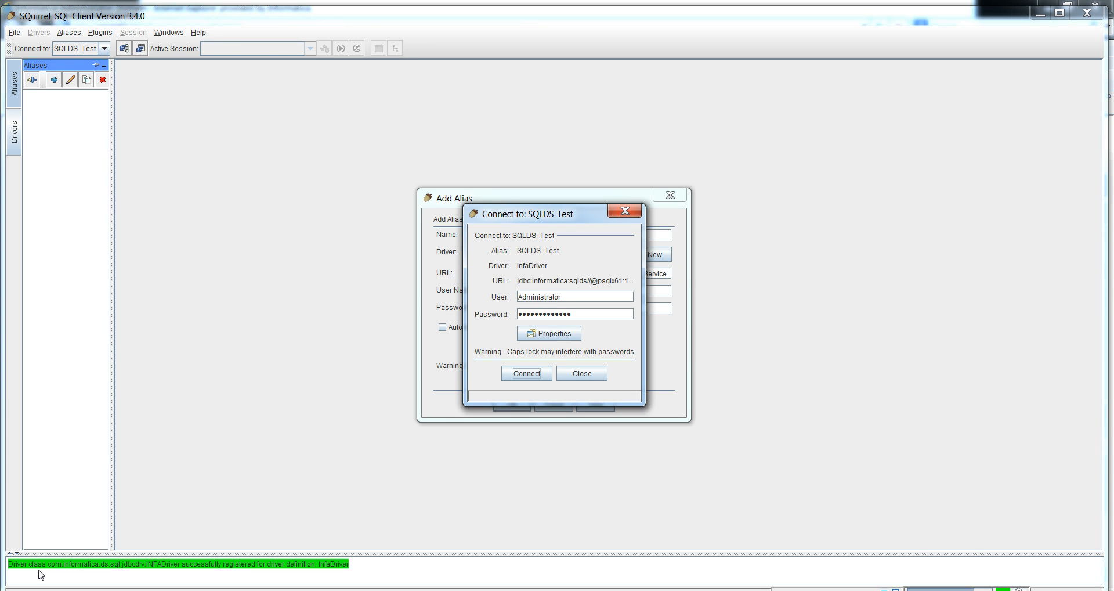
pyautogui.moveTo(444, 439)
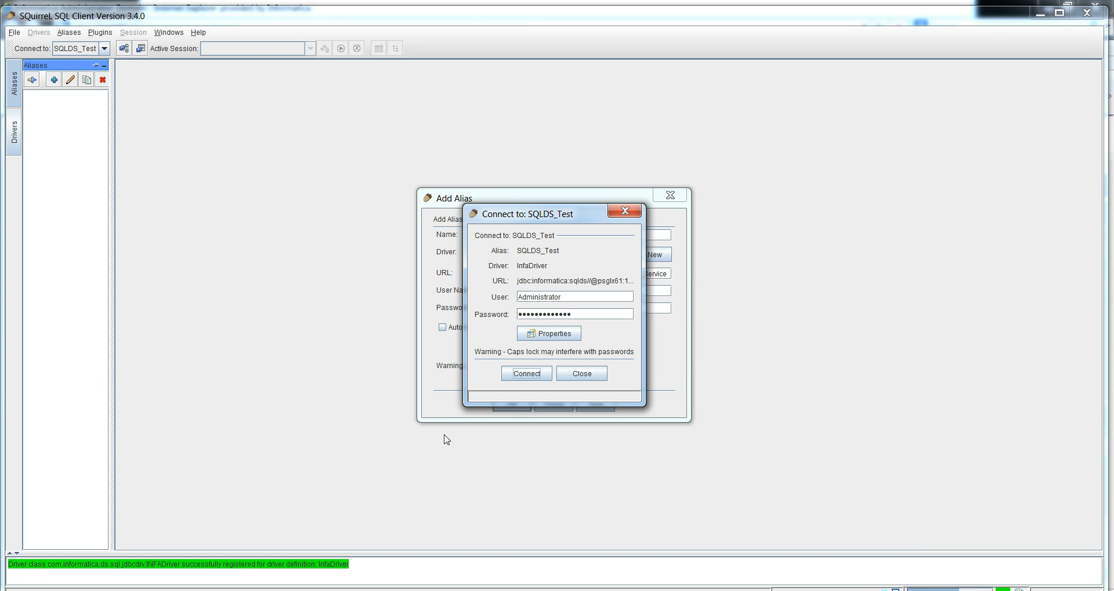
pyautogui.moveTo(524, 263)
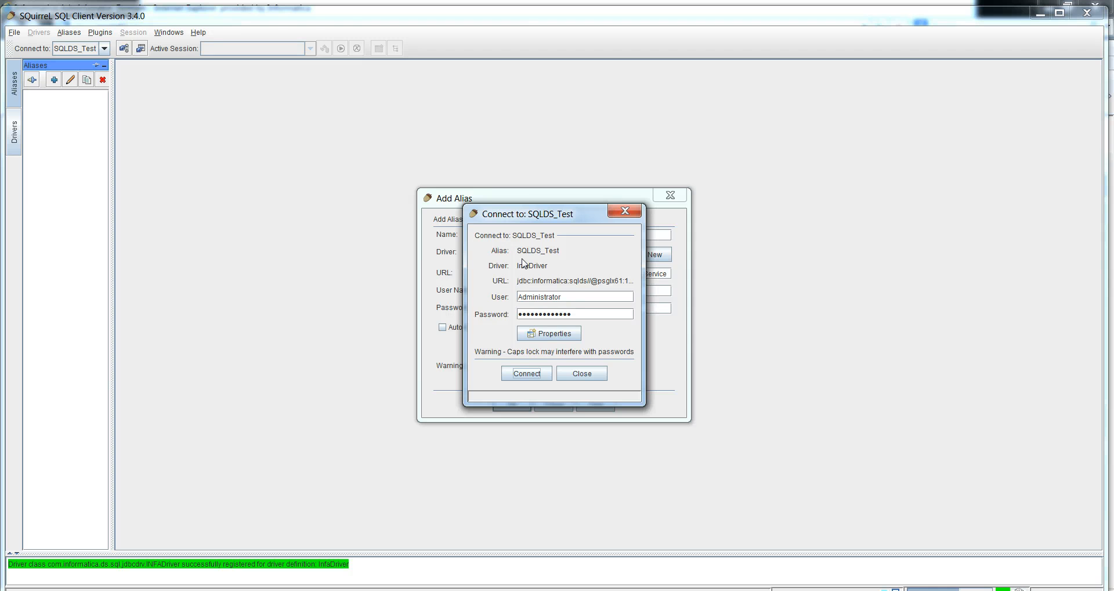
pyautogui.moveTo(604, 341)
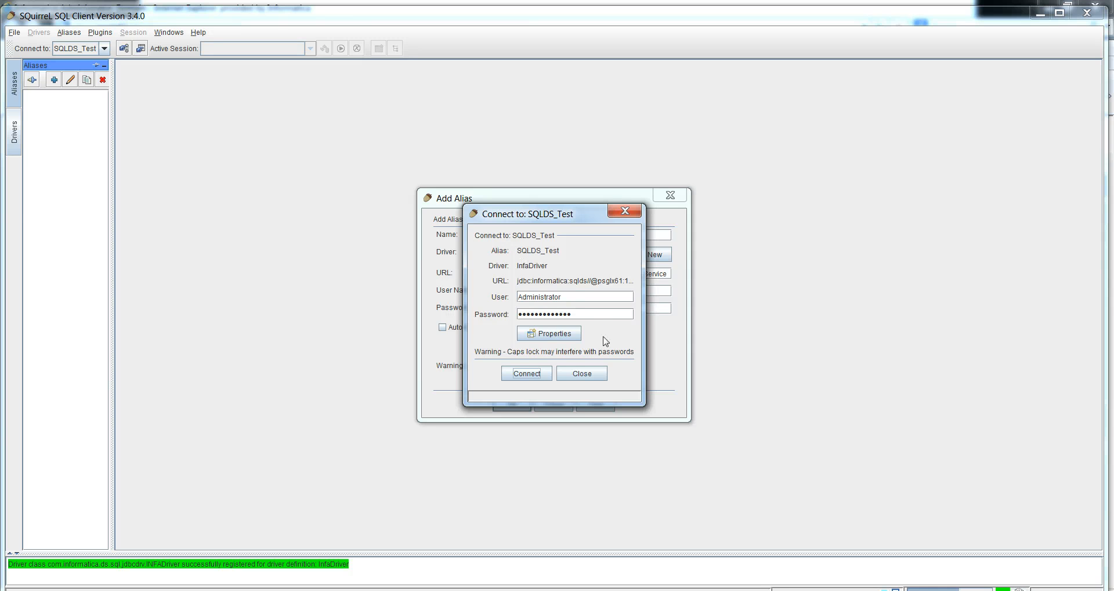
pyautogui.click(526, 373)
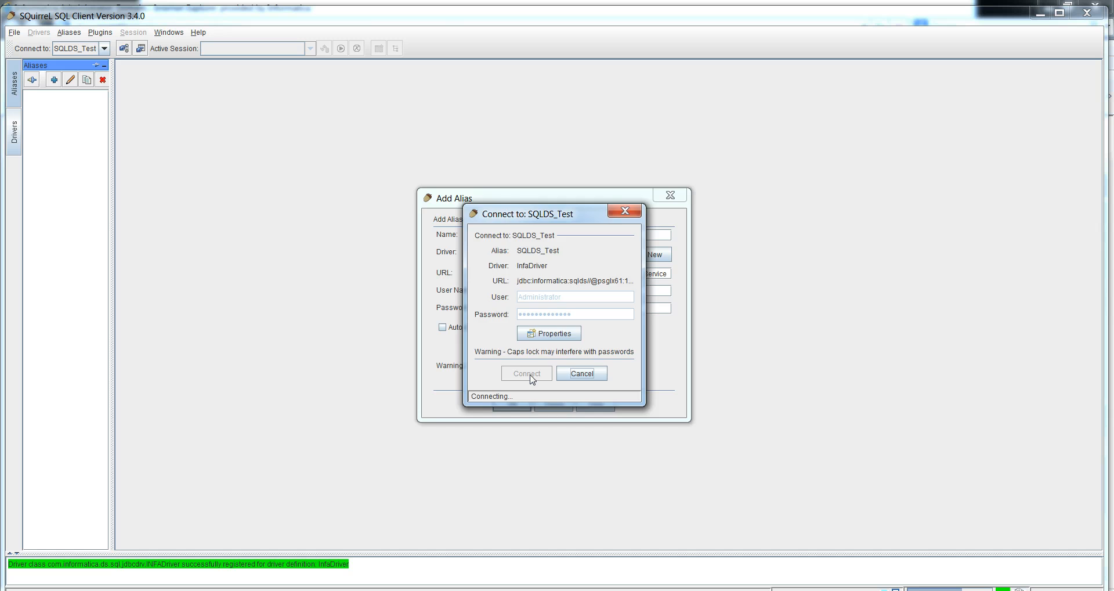
pyautogui.click(525, 373)
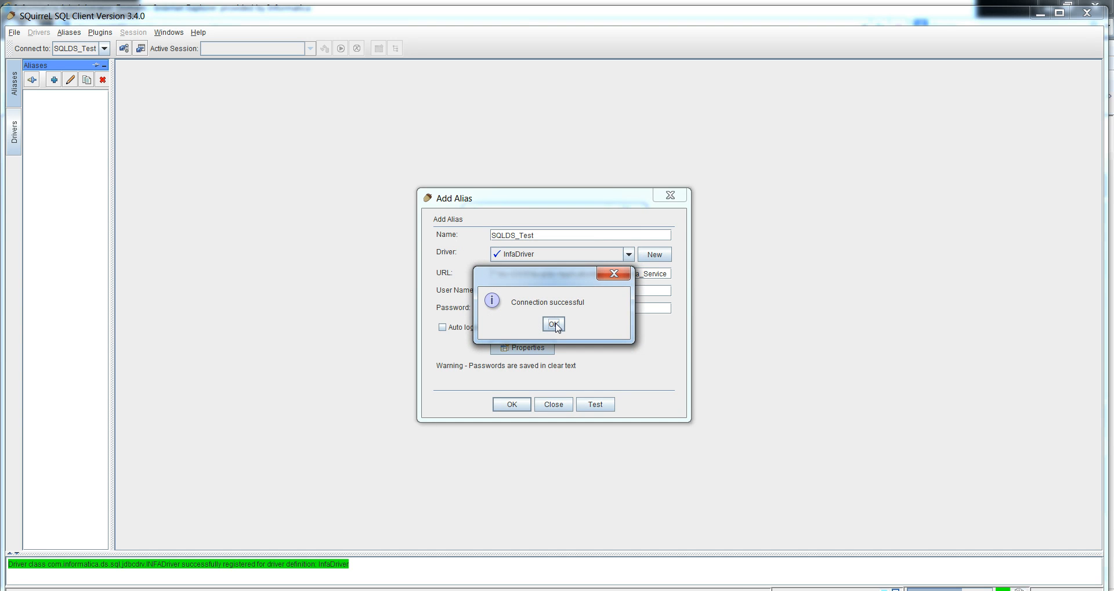
pyautogui.click(553, 324)
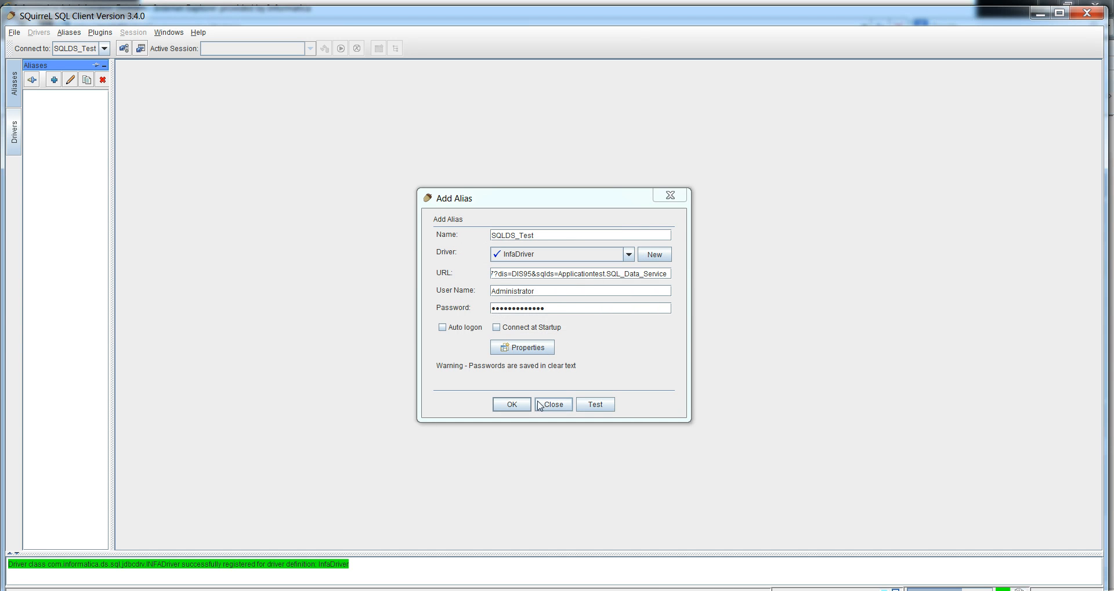
# Save the SQLDS_Test alias and connect to it as Administrator.
pyautogui.click(512, 404)
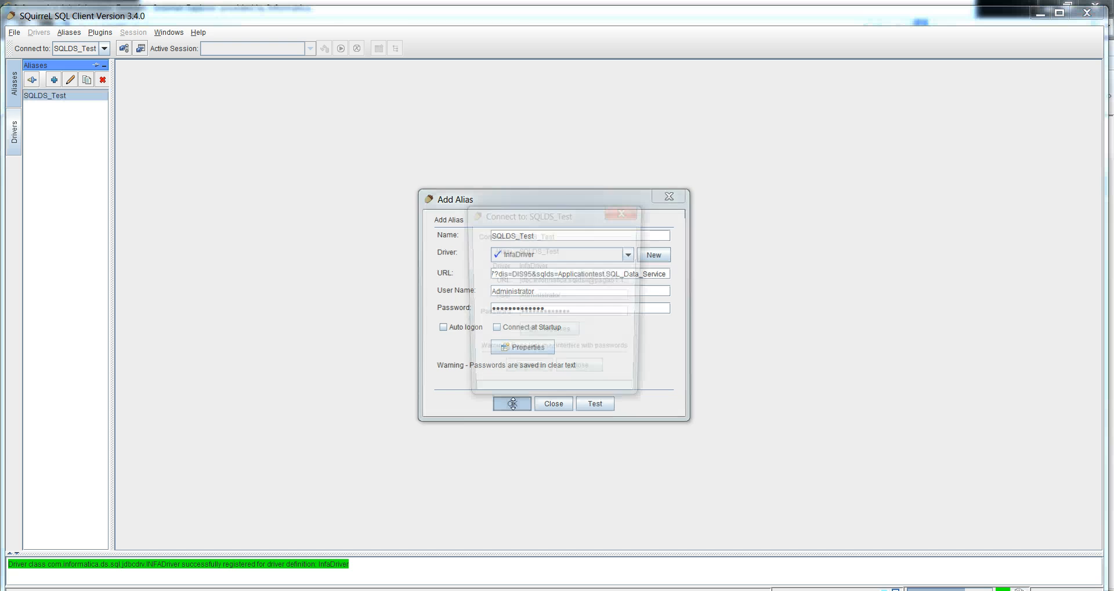
pyautogui.click(512, 404)
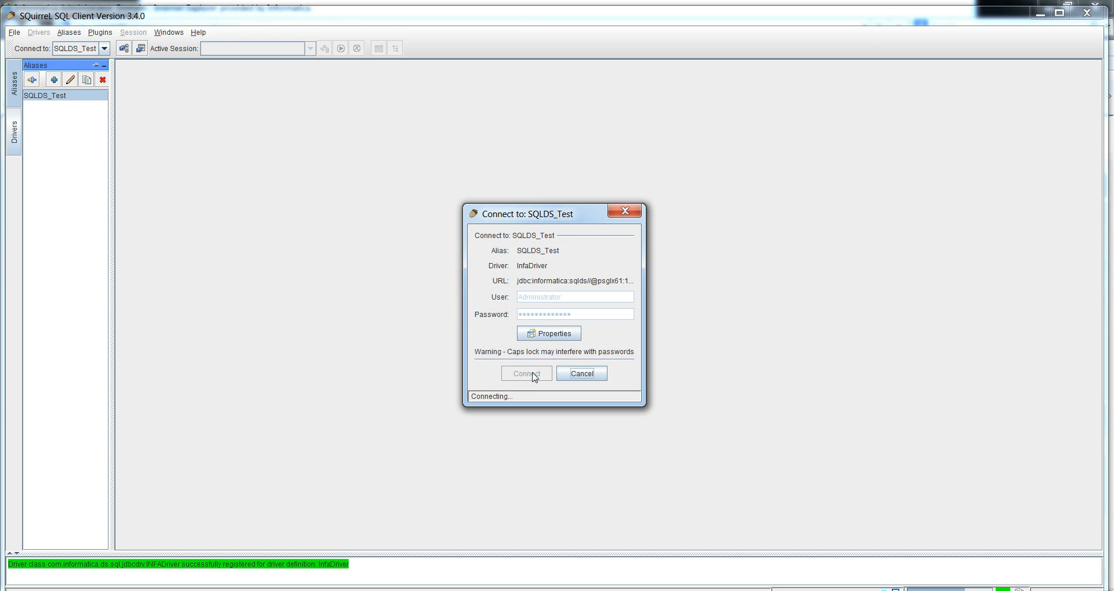
pyautogui.click(525, 373)
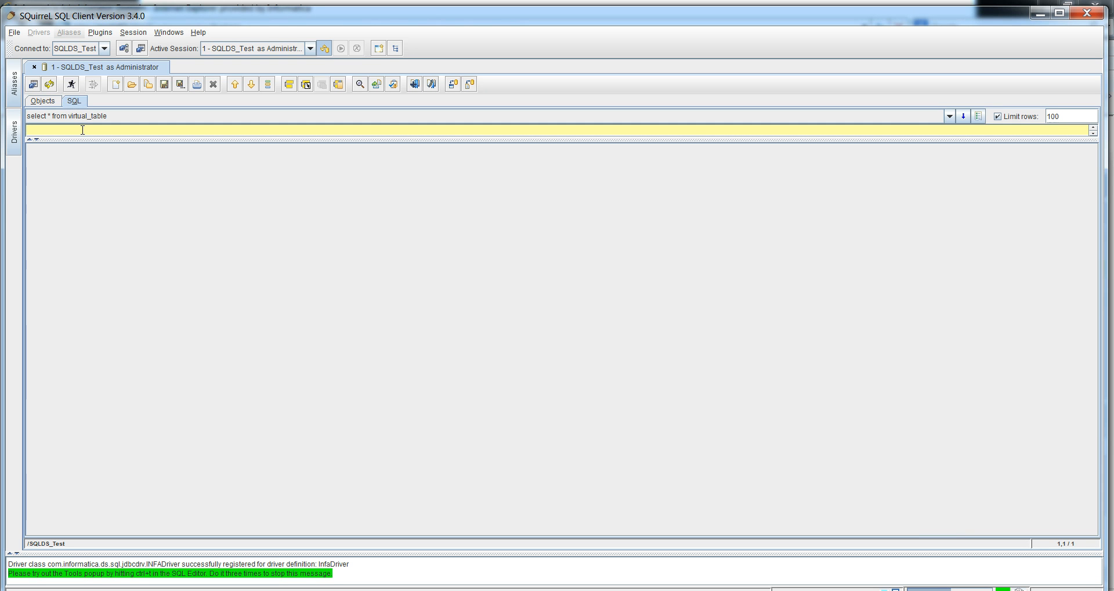
# Run 'select * from virtual_table' to get the row ID1 = 1, ID2 = 2.
pyautogui.write('select * from')
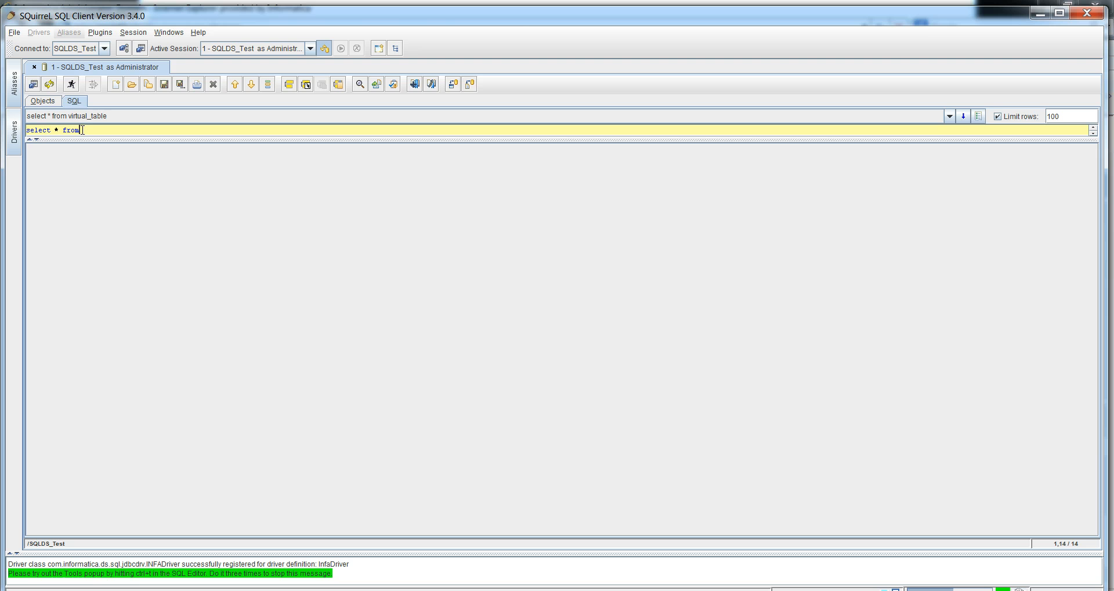
pyautogui.write('virtual_table')
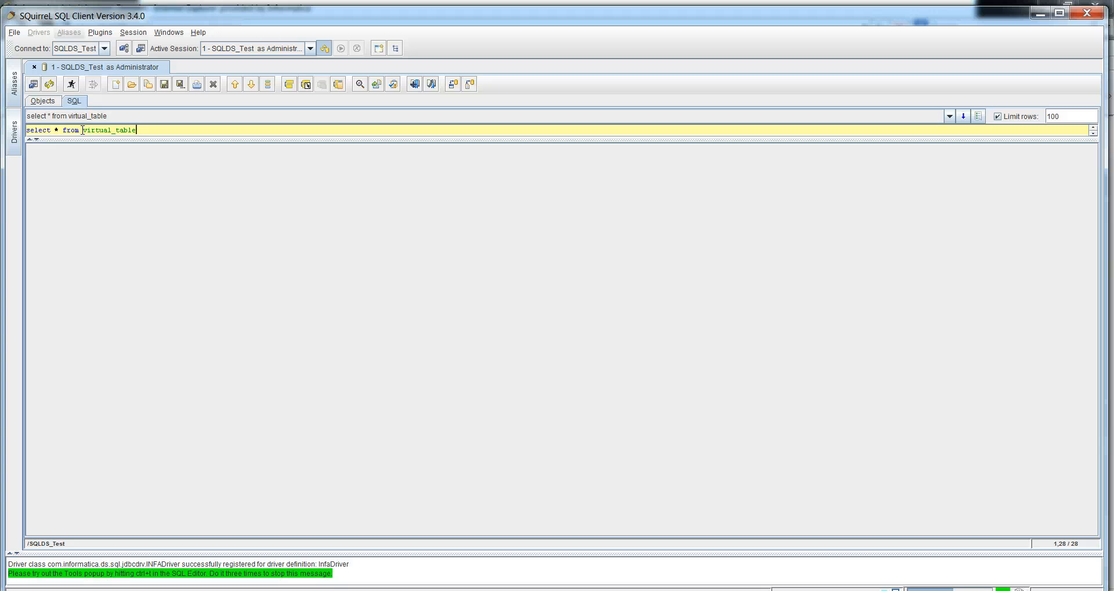
pyautogui.click(70, 84)
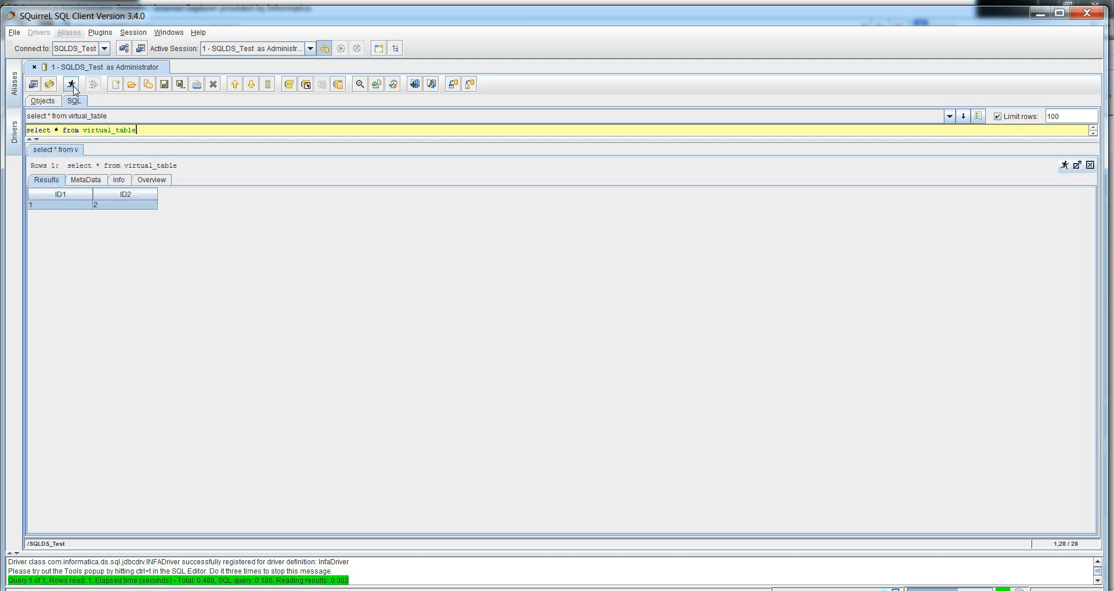
pyautogui.moveTo(132, 154)
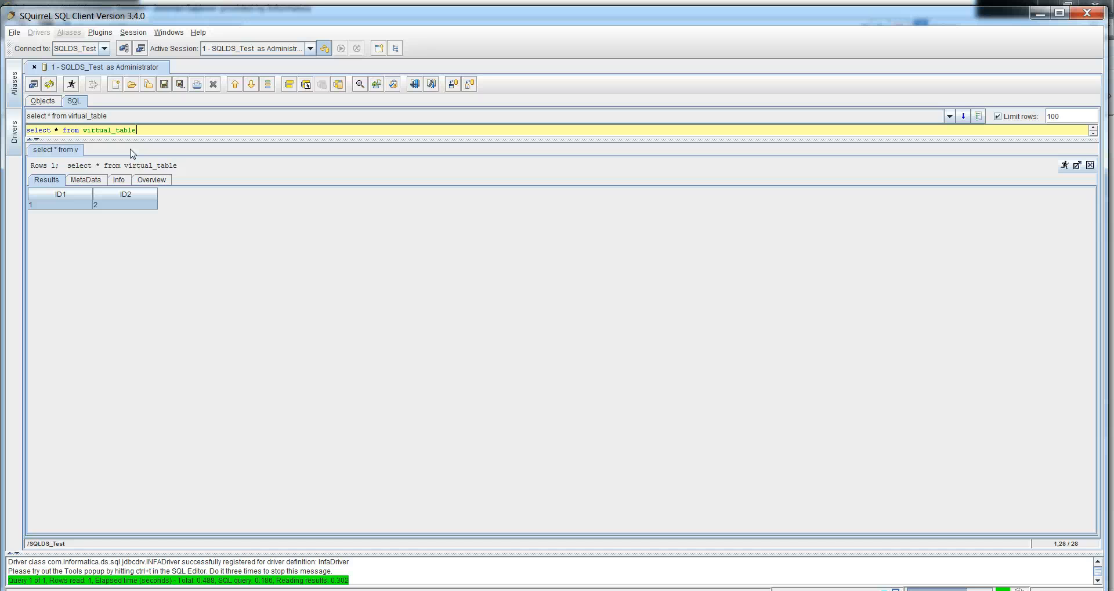
pyautogui.moveTo(21, 573)
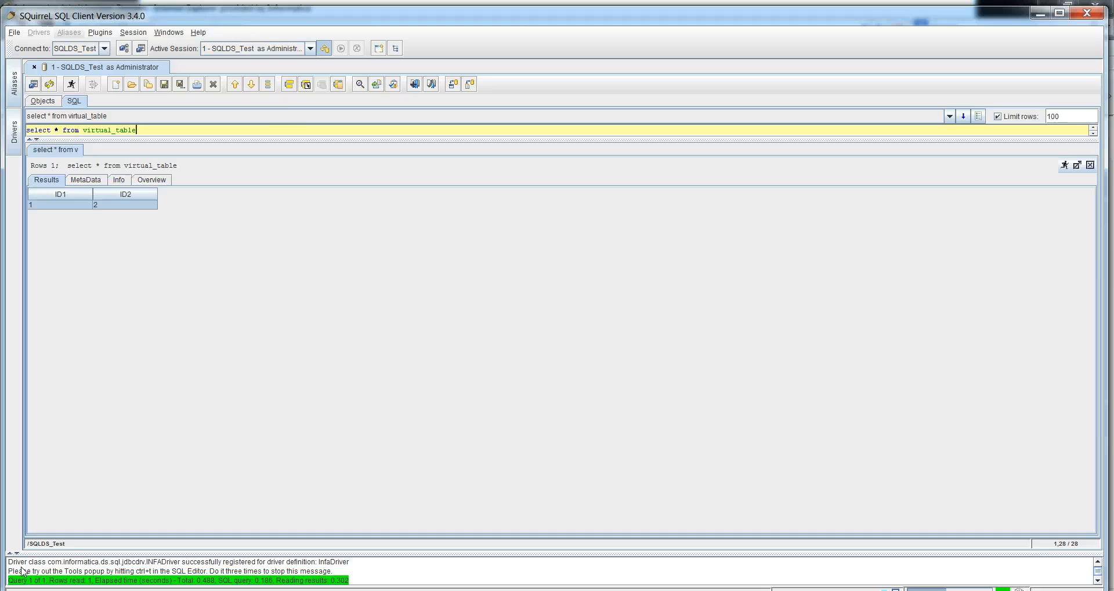